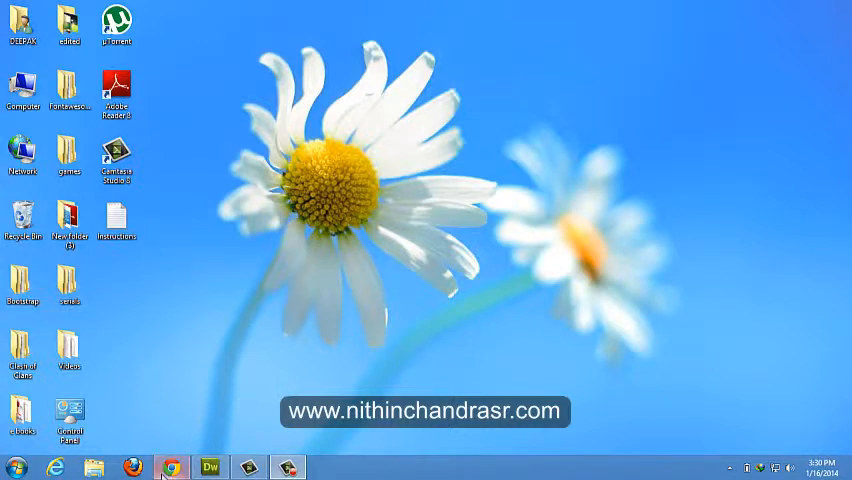
# Step: Search Google for bootstrap in Chrome, open the official Bootstrap site, then minimize Chrome
pyautogui.click(170, 467)
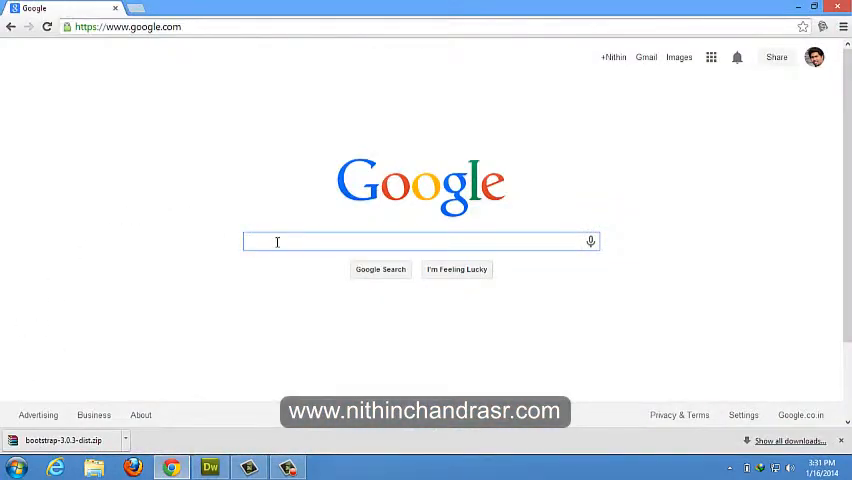
pyautogui.write('bootstrap')
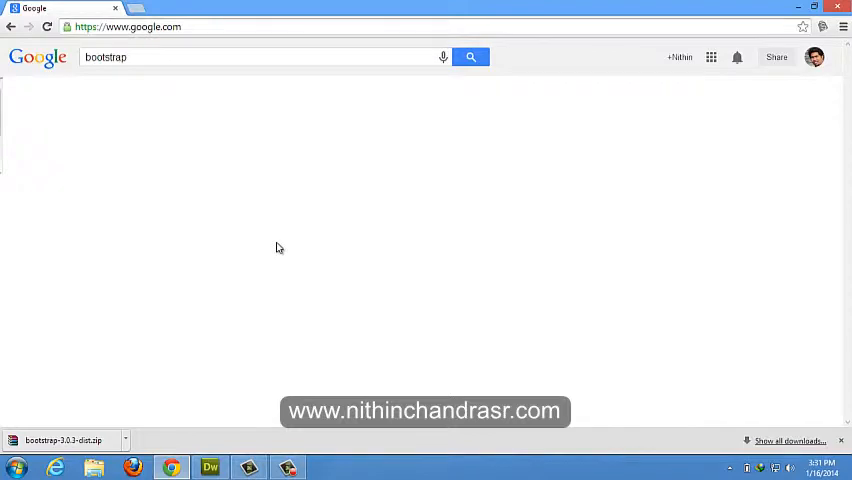
pyautogui.click(470, 57)
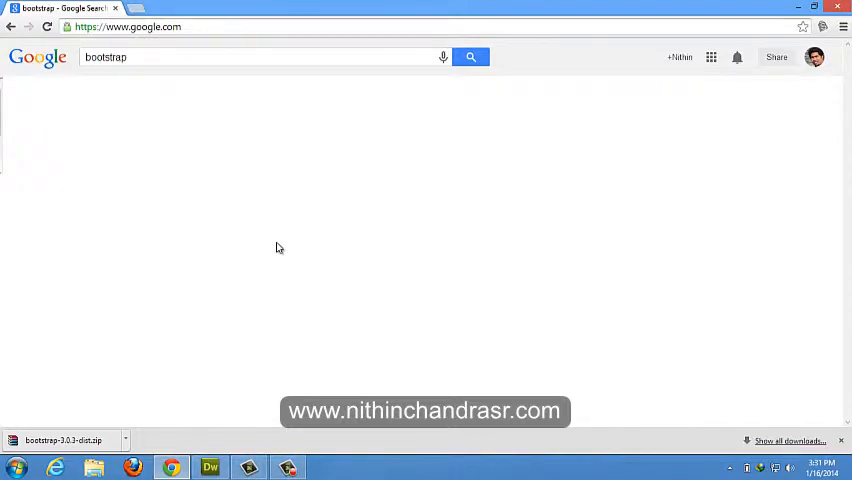
pyautogui.click(470, 57)
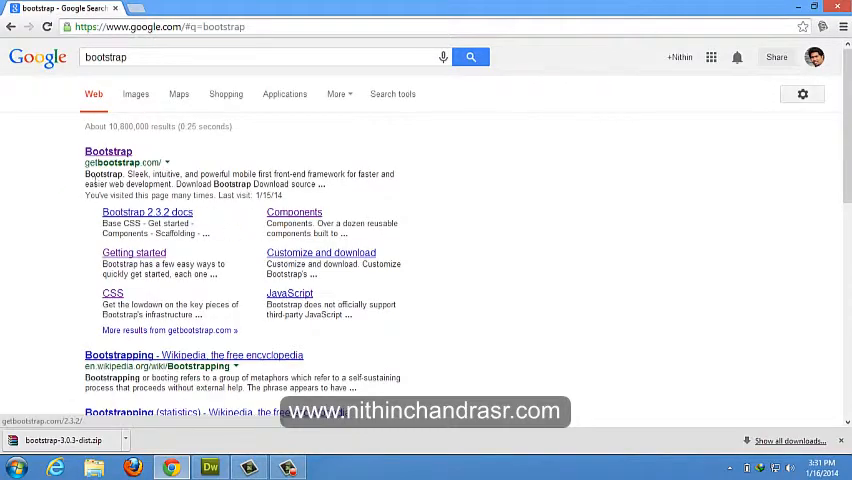
pyautogui.moveTo(108, 151)
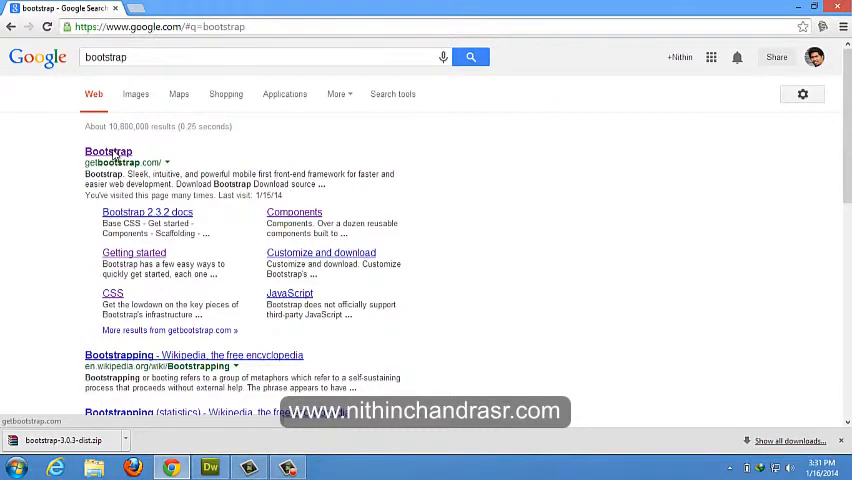
pyautogui.click(108, 151)
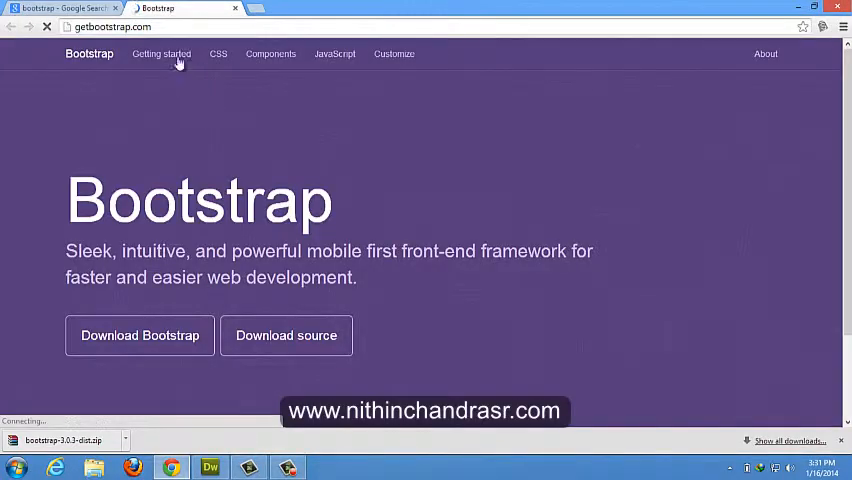
pyautogui.click(110, 27)
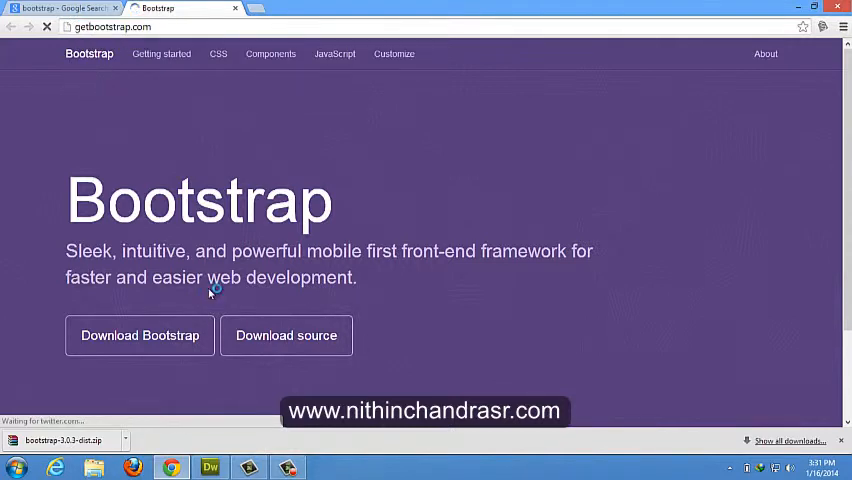
pyautogui.moveTo(170, 95)
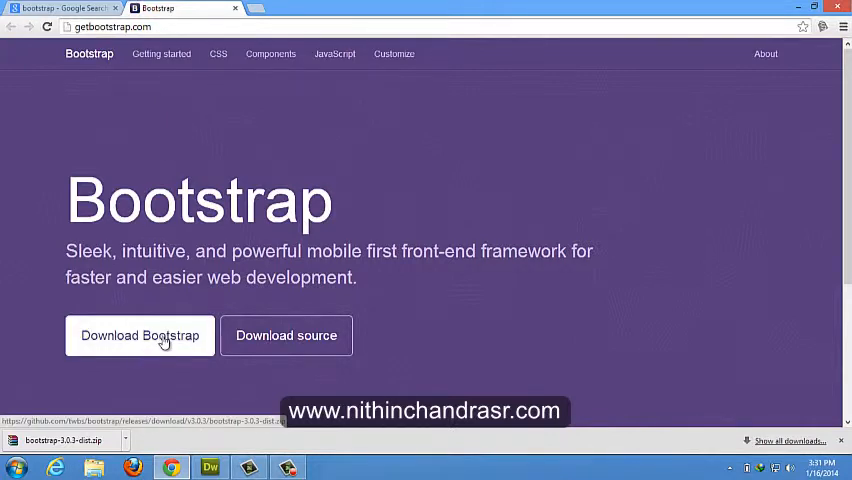
pyautogui.moveTo(419, 131)
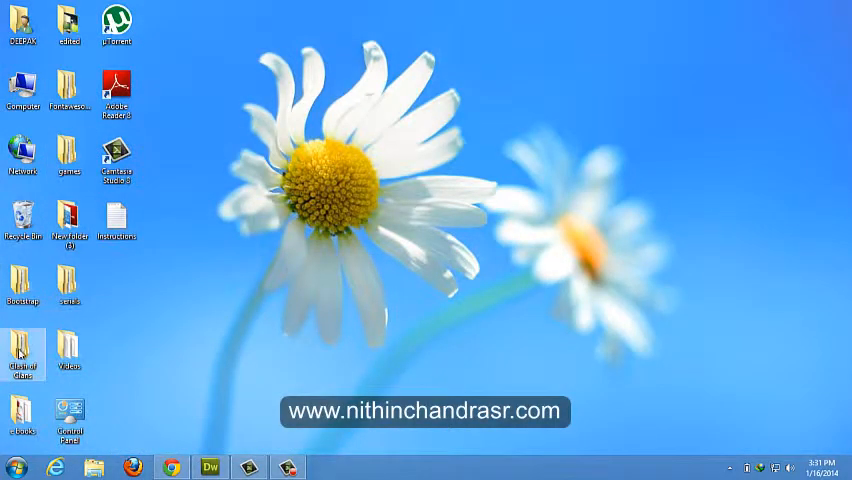
# Step: Extract bootstrap-3.0.3-dist.zip and open the extracted dist folder
pyautogui.doubleClick(68, 90)
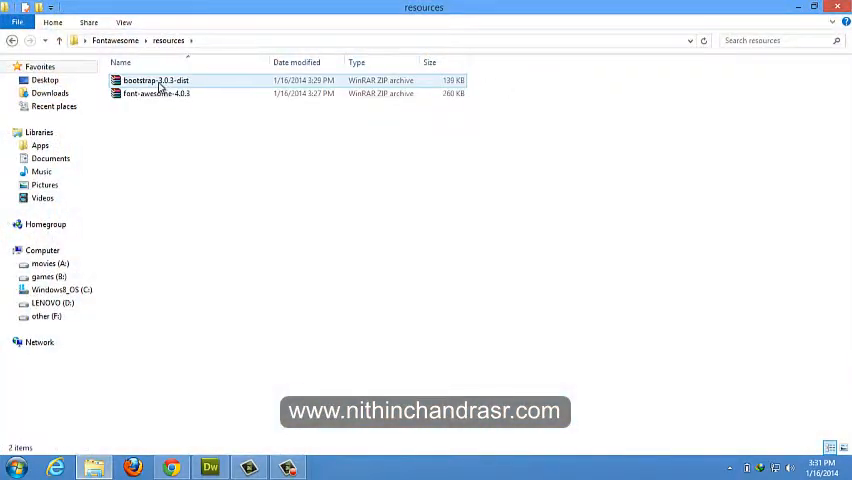
pyautogui.click(155, 81)
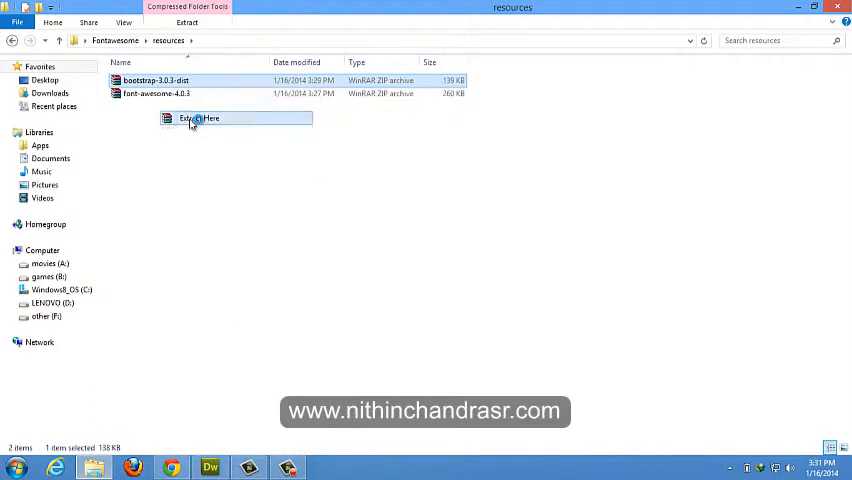
pyautogui.click(200, 118)
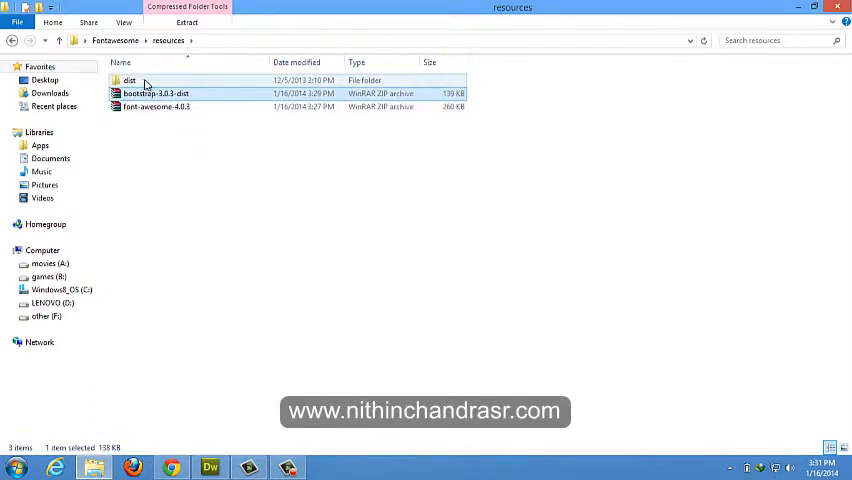
pyautogui.doubleClick(129, 81)
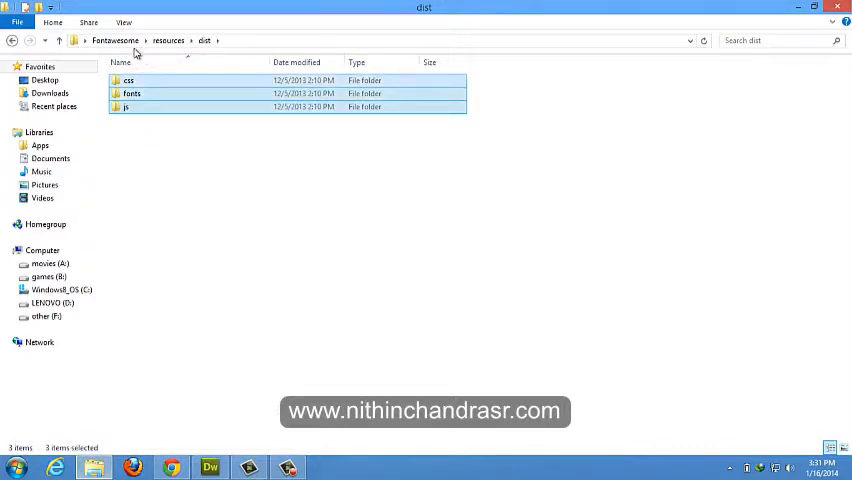
# Step: Create a Website folder in Fontawesome holding the pasted css, fonts and js folders
pyautogui.click(115, 40)
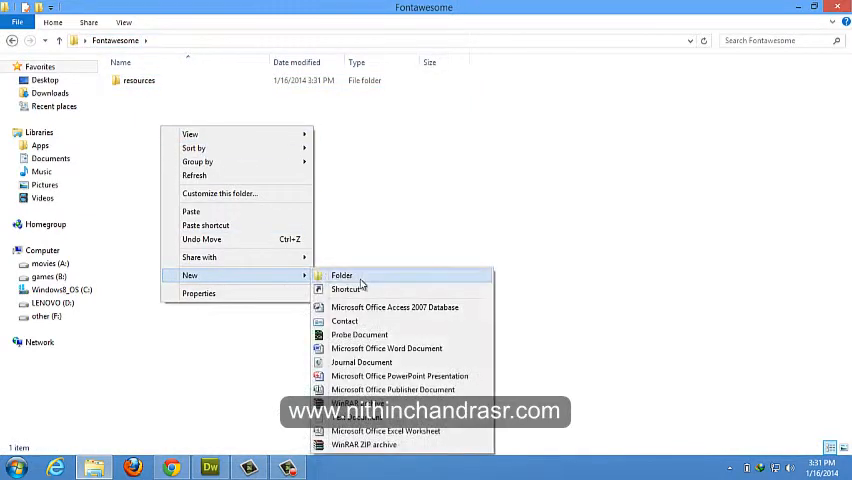
pyautogui.click(341, 275)
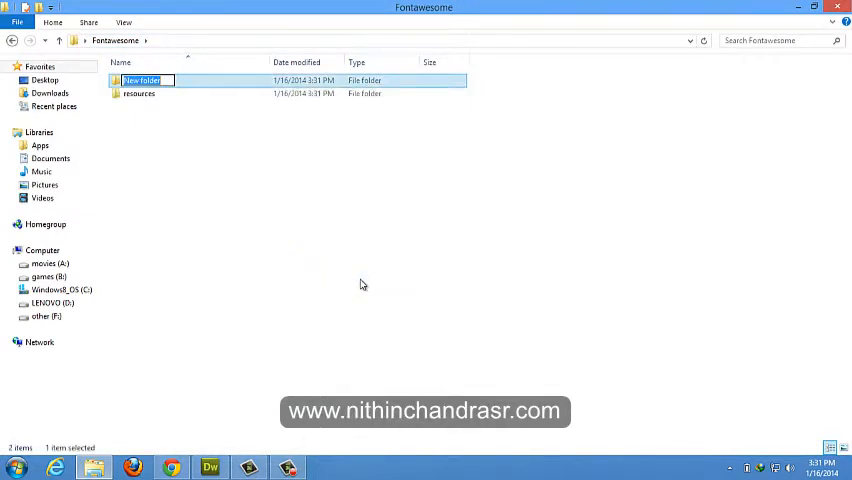
pyautogui.write('W')
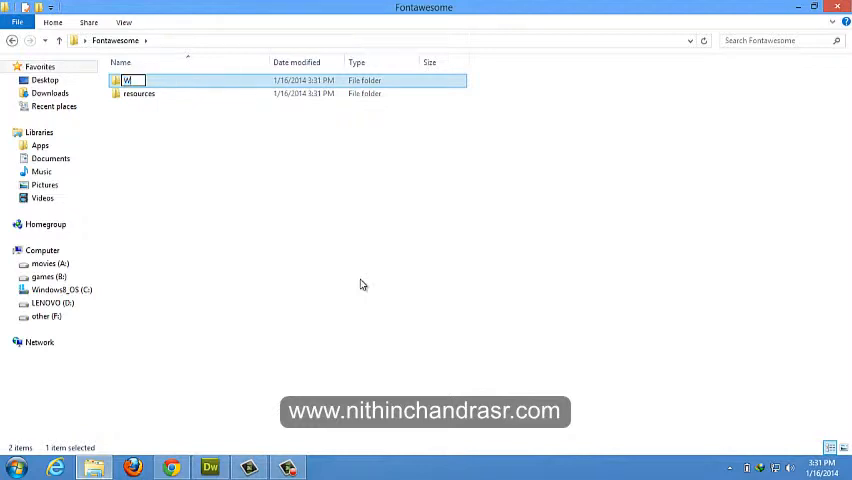
pyautogui.write('Website')
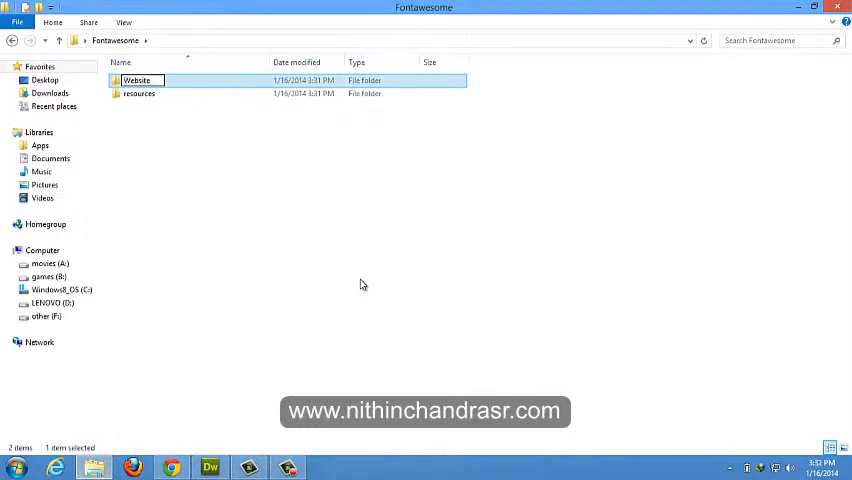
pyautogui.doubleClick(136, 80)
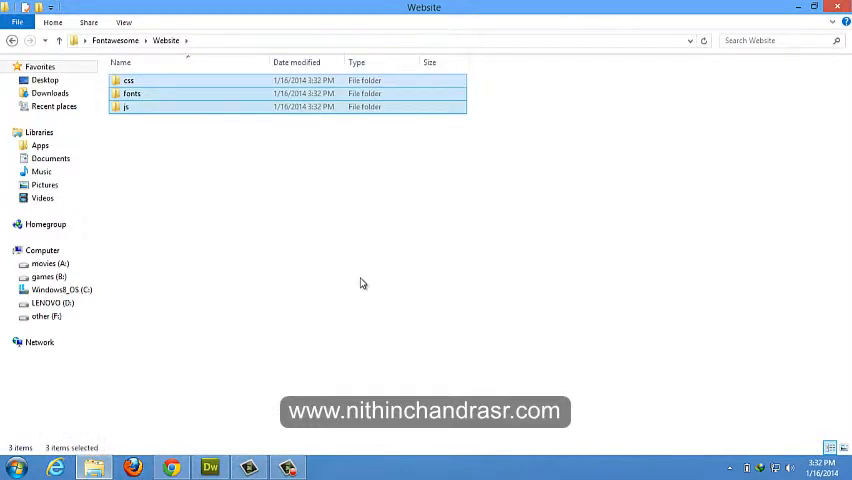
pyautogui.click(201, 160)
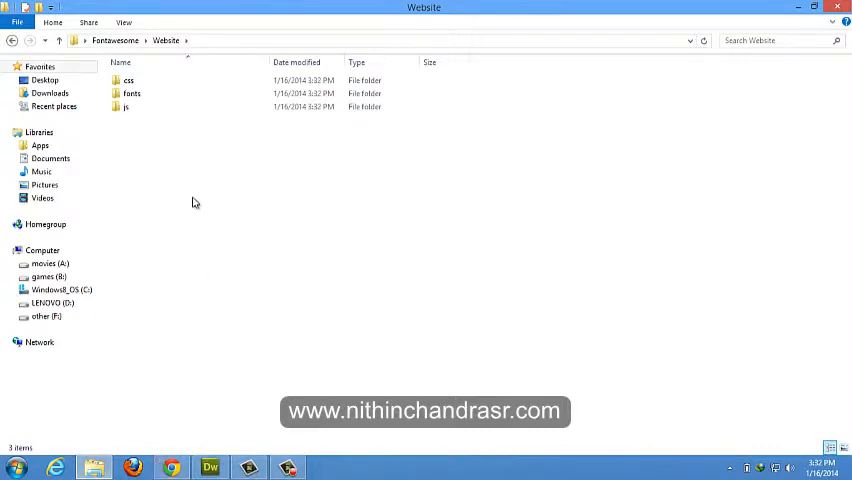
pyautogui.moveTo(209, 467)
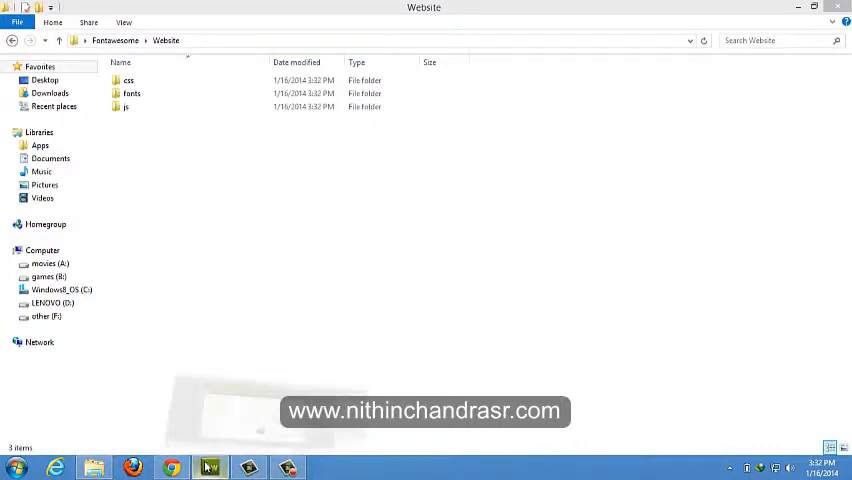
# Step: Create a new blank HTML page with the HTML 5 DocType
pyautogui.click(42, 11)
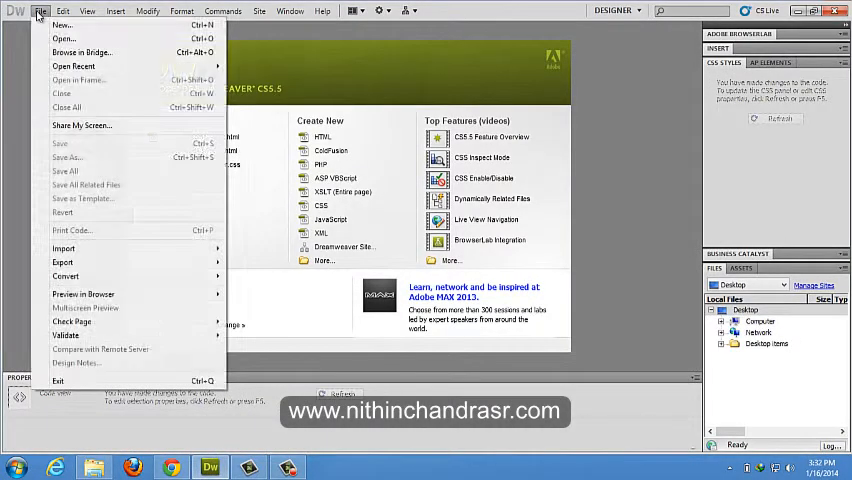
pyautogui.click(62, 25)
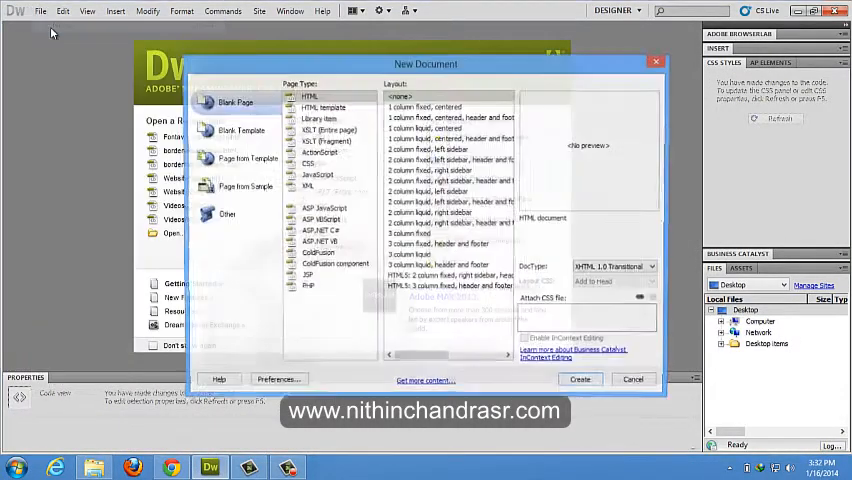
pyautogui.click(310, 96)
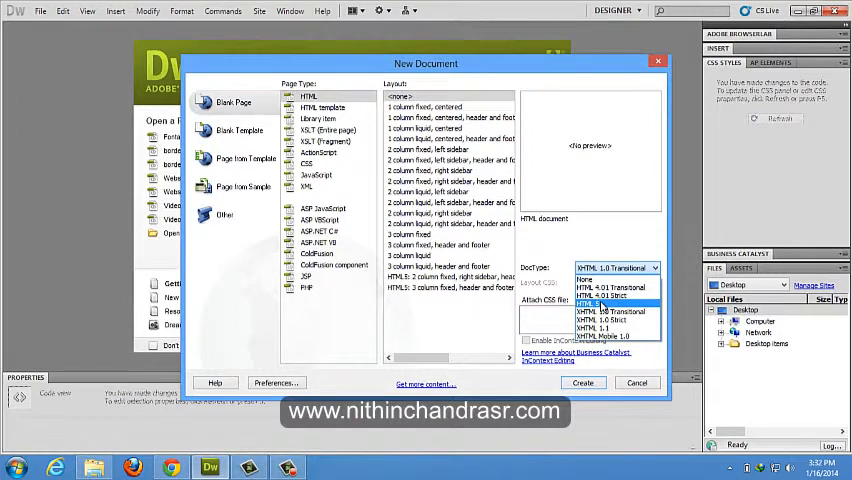
pyautogui.click(583, 382)
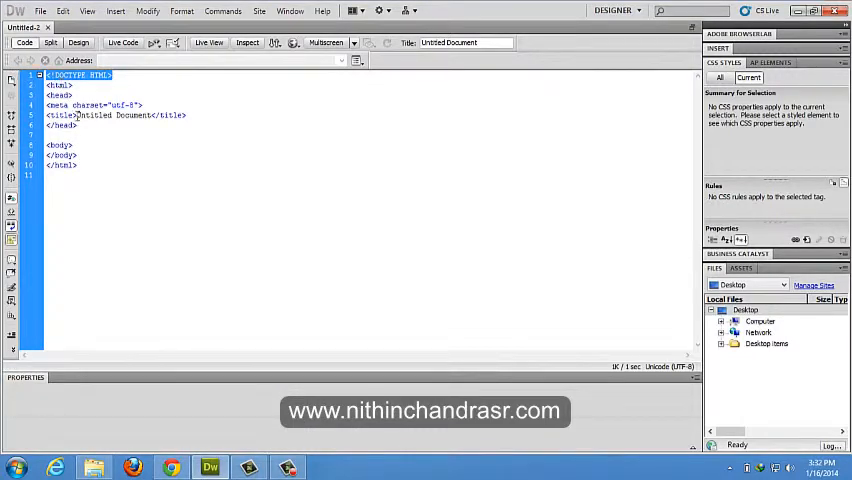
# Step: Retitle the page 'Font Awesome' and save it as index inside the Website folder
pyautogui.doubleClick(112, 115)
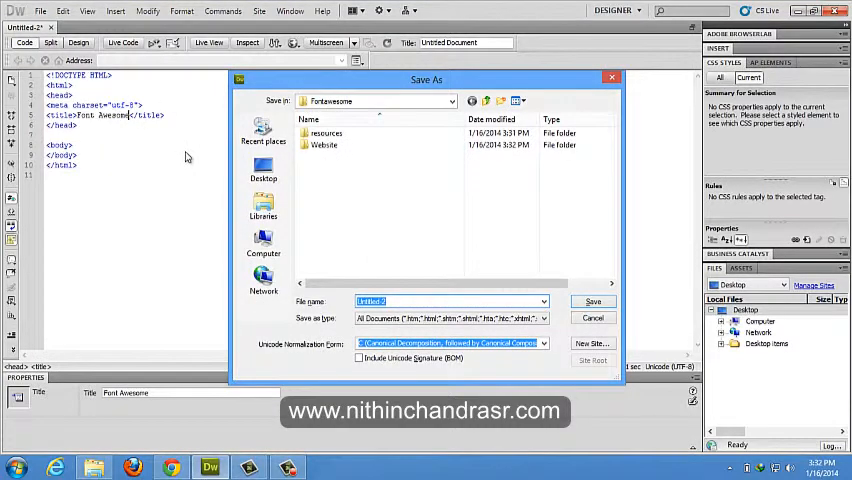
pyautogui.write('index')
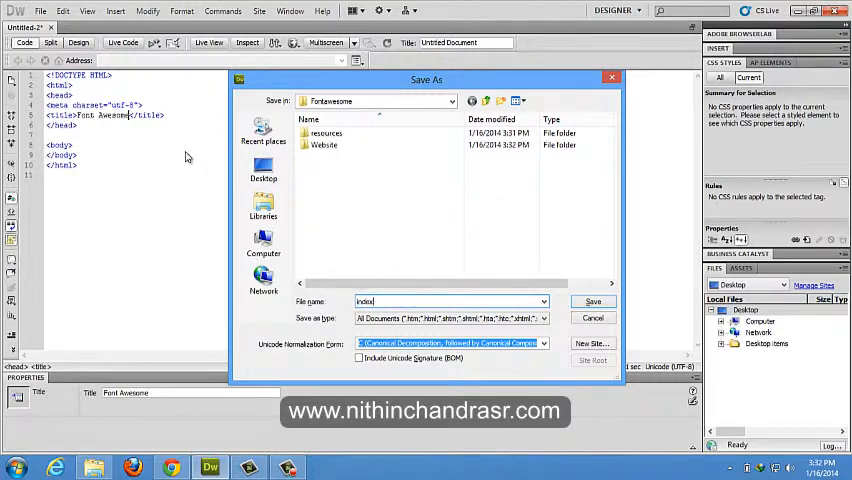
pyautogui.doubleClick(323, 144)
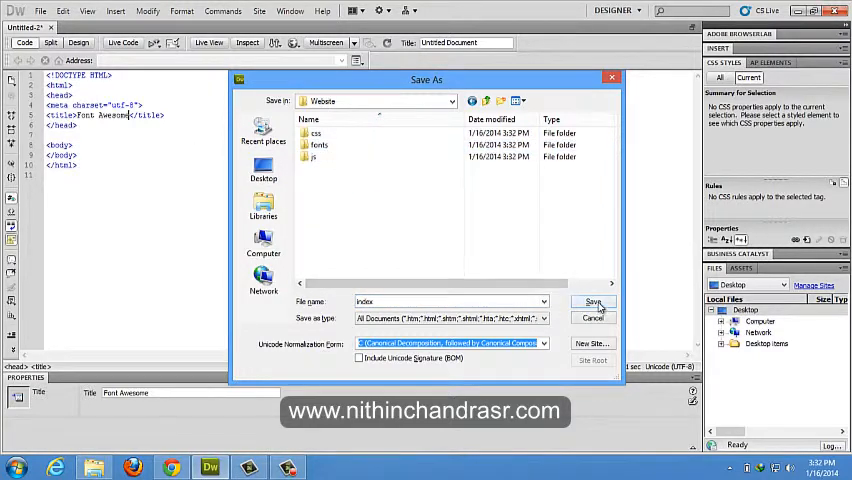
pyautogui.click(593, 302)
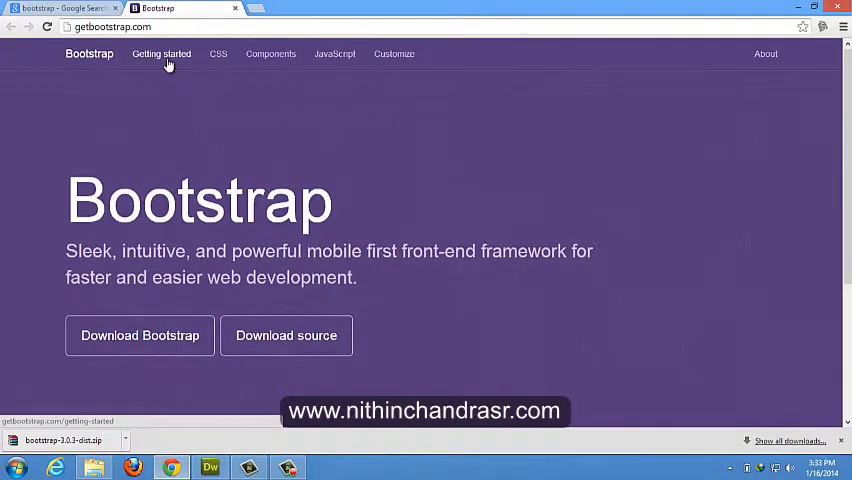
# Step: Open Bootstrap's Getting started page and scroll down to the Basic template section
pyautogui.click(161, 54)
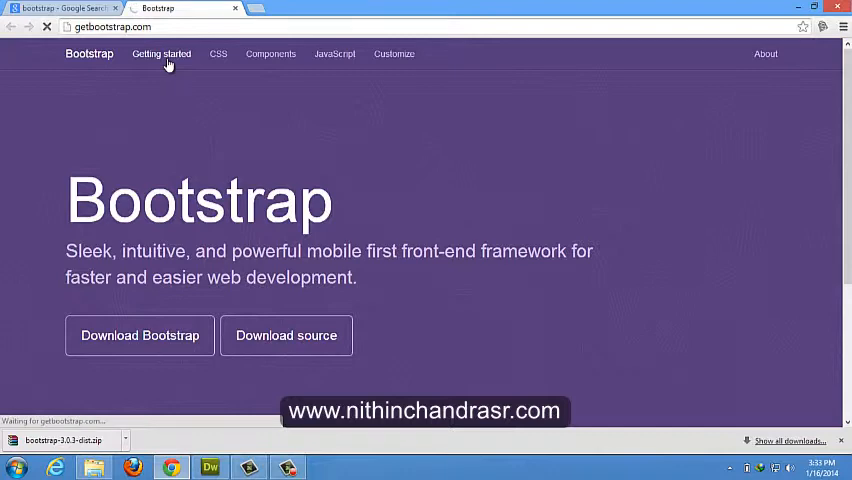
pyautogui.click(161, 54)
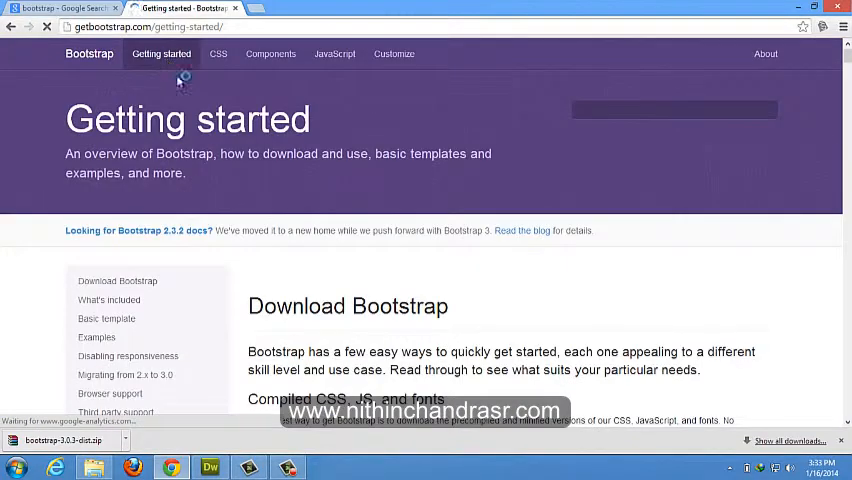
pyautogui.scroll(-3)
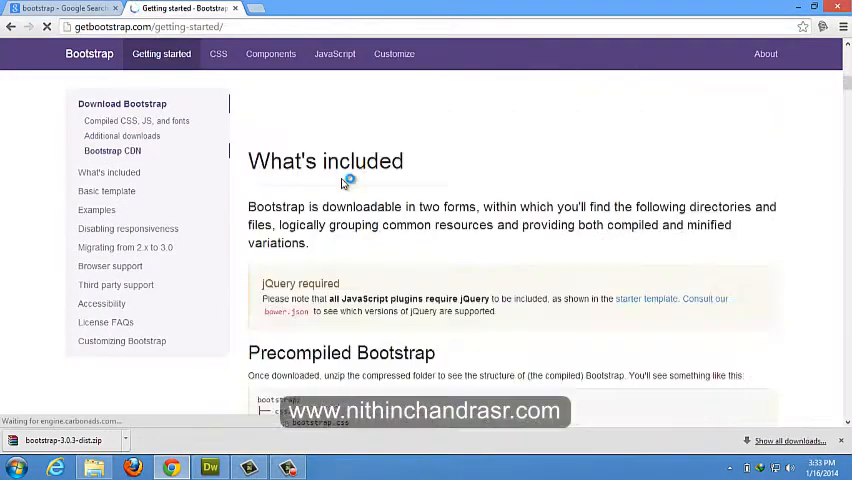
pyautogui.scroll(-3)
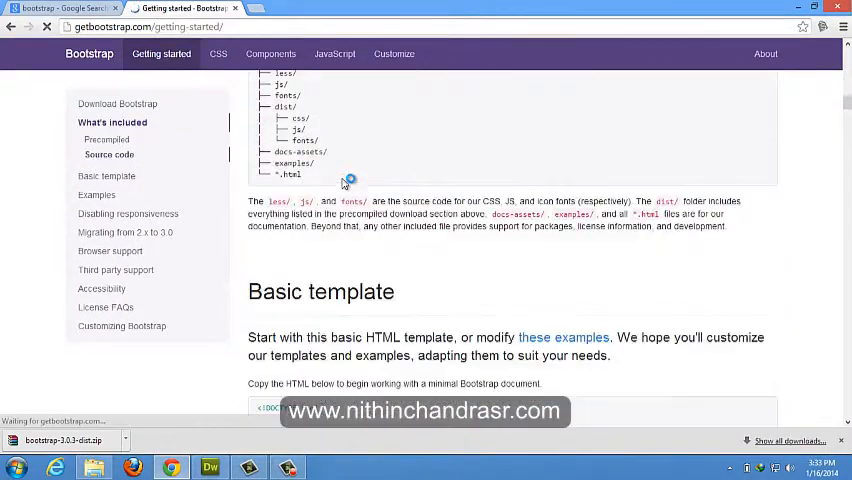
pyautogui.scroll(-3)
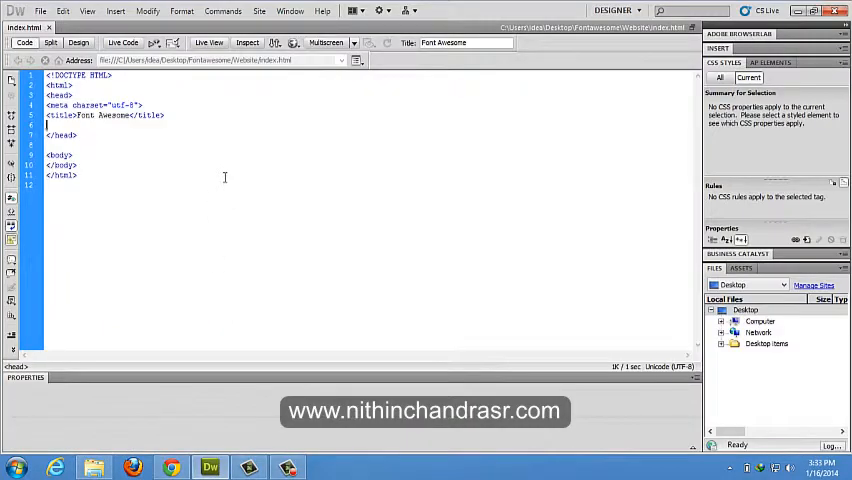
# Step: Add the viewport meta tag plus jquery.js and bootstrap.min.js script tags to index.html
pyautogui.write('<meta name="viewport" content="width=device-width, initial-scale=1.0">')
pyautogui.write('<link href="css/bootstrap.min.css" rel="stylesheet">')
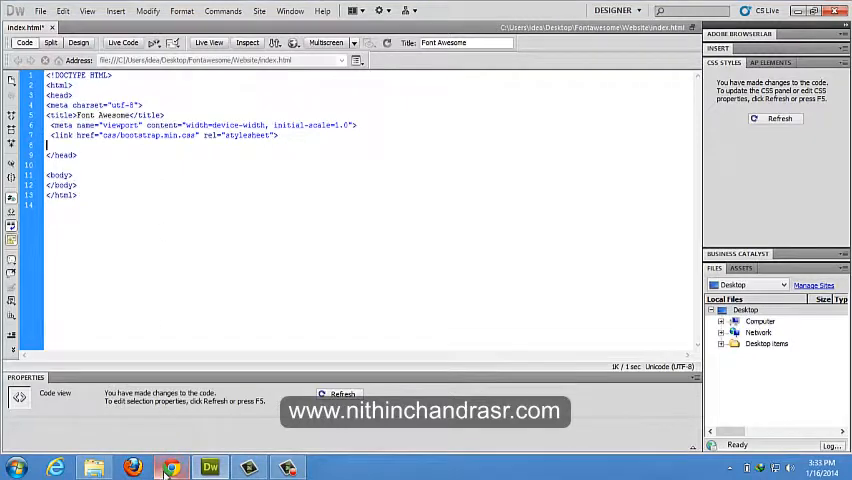
pyautogui.click(171, 467)
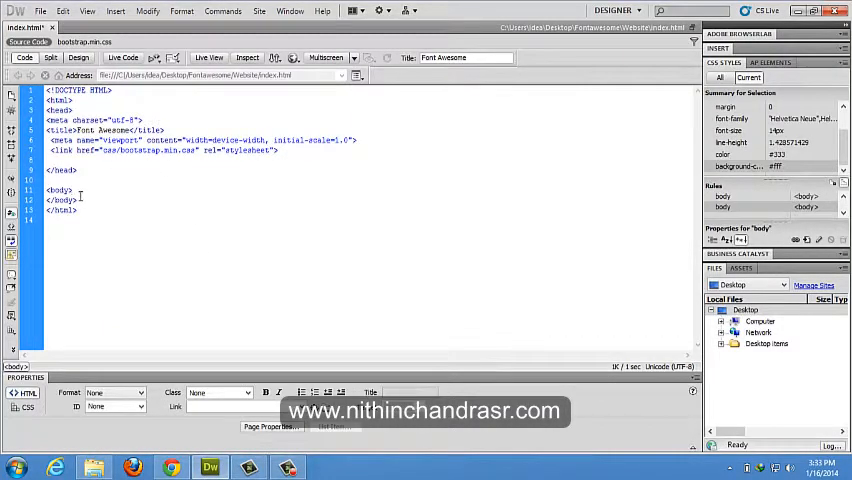
pyautogui.write('<script src="js/bootstrap.min.js"></script>')
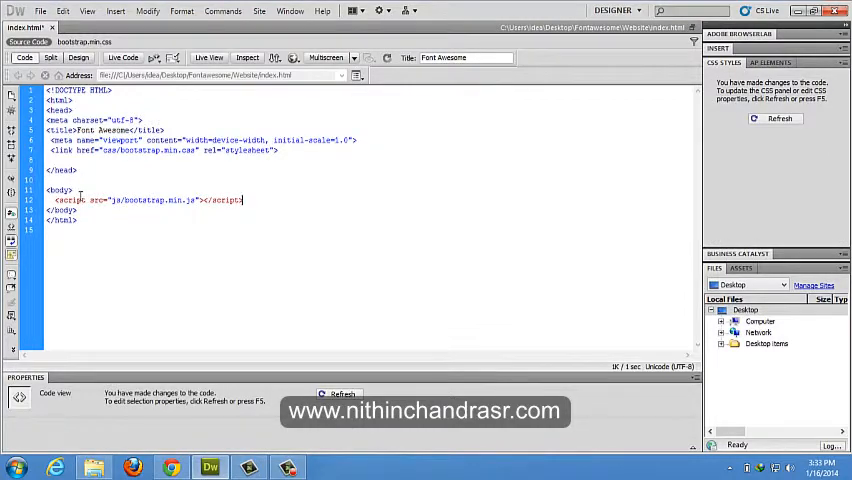
pyautogui.press('Return')
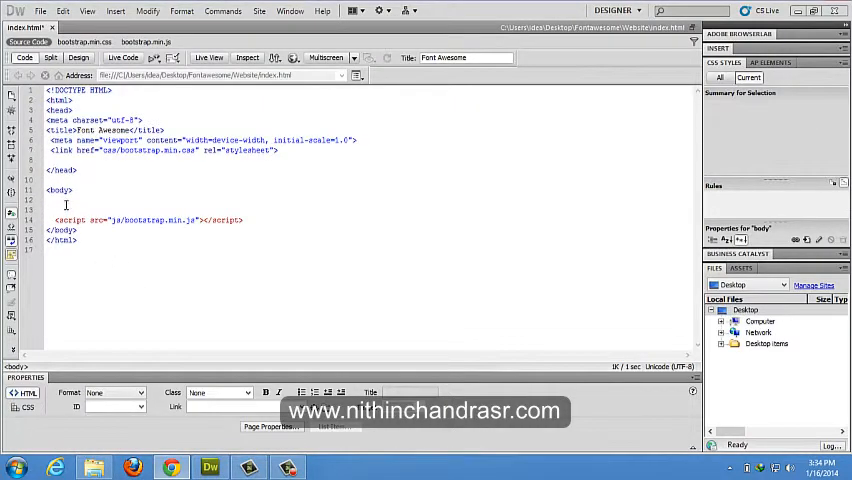
pyautogui.write('<script src="https://code.jquery.com/jquery.js"></script>')
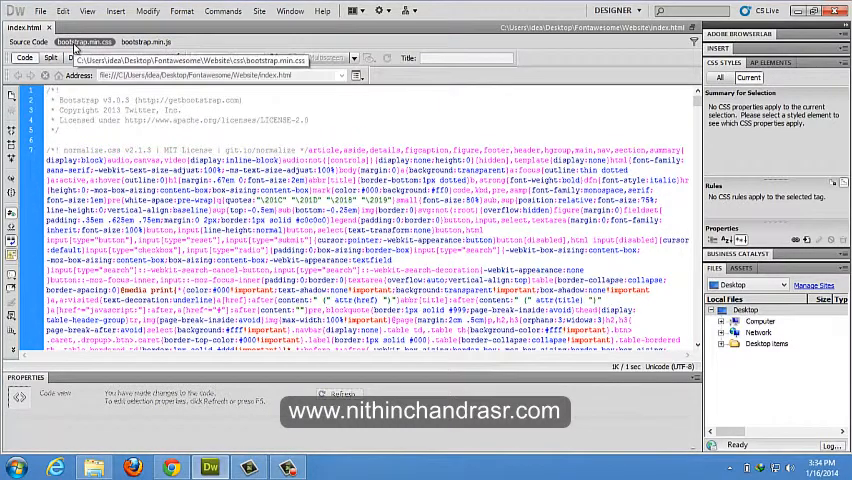
# Step: View the linked Bootstrap file's code, then return to the index.html source
pyautogui.click(145, 42)
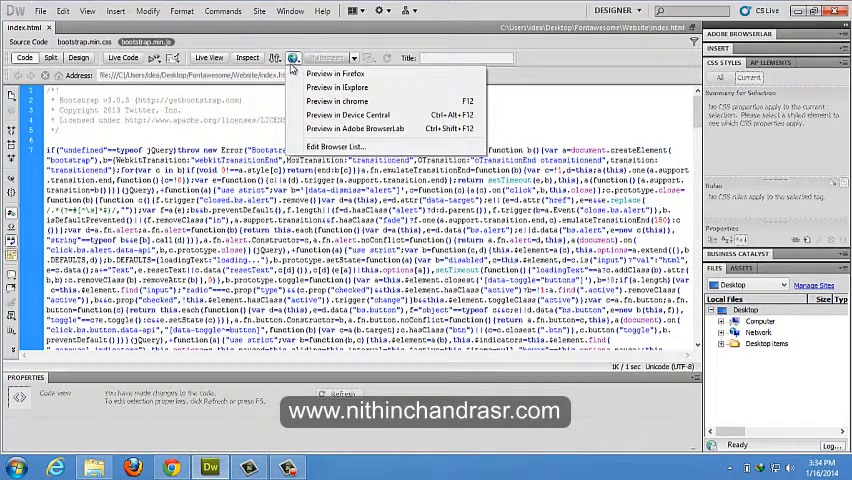
pyautogui.click(25, 27)
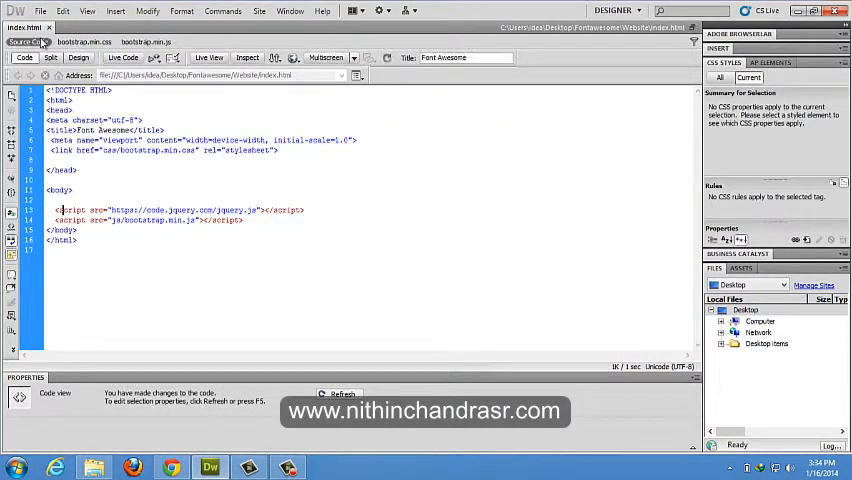
pyautogui.click(293, 57)
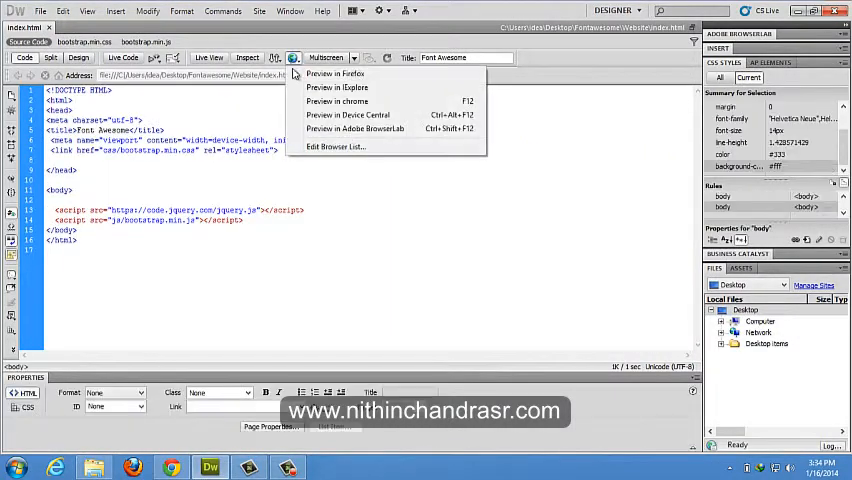
# Step: Preview index.html in Chrome and add an <h1>Hello, world!</h1> heading to the body
pyautogui.click(336, 102)
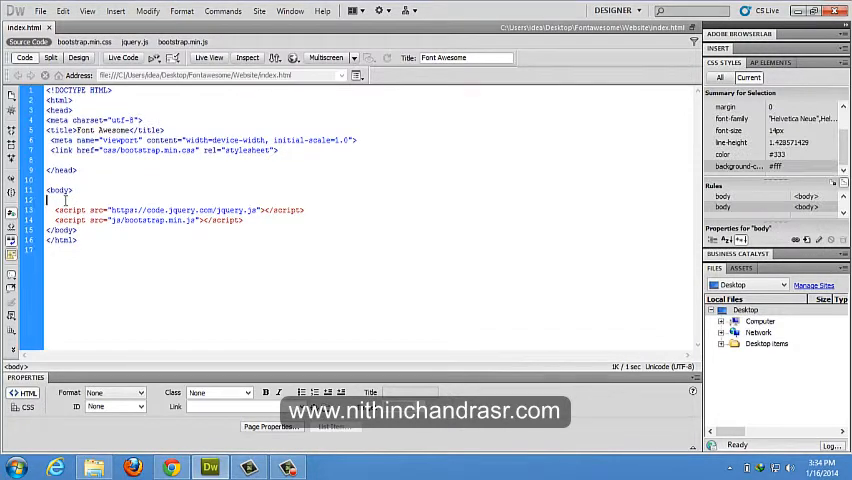
pyautogui.write('<h1>Hello, world!</h1>')
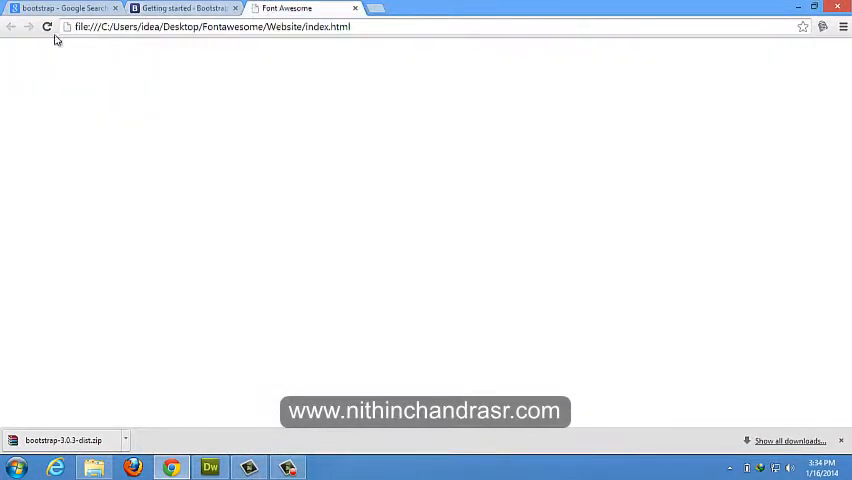
# Step: Reload index.html in Chrome and inspect the Hello, world! heading element
pyautogui.click(46, 27)
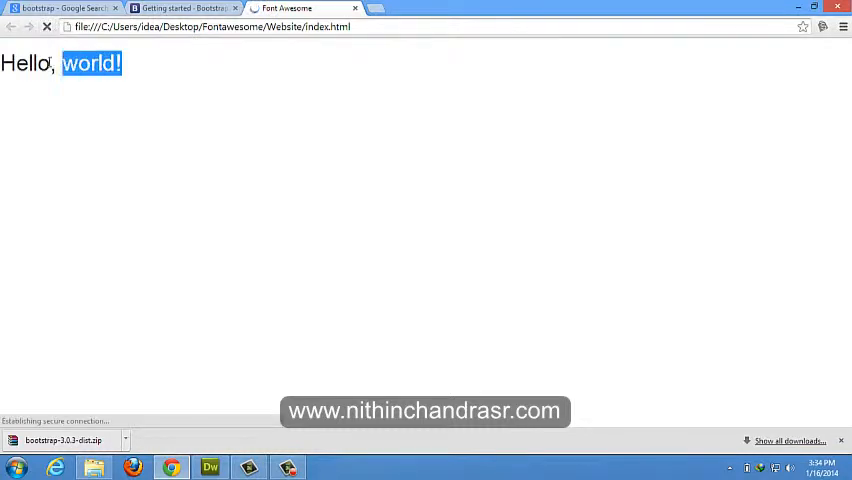
pyautogui.rightClick(70, 64)
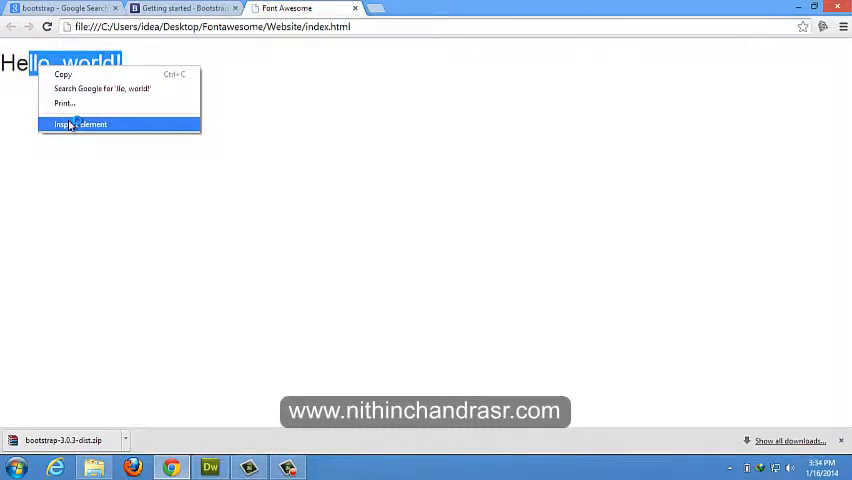
pyautogui.click(78, 124)
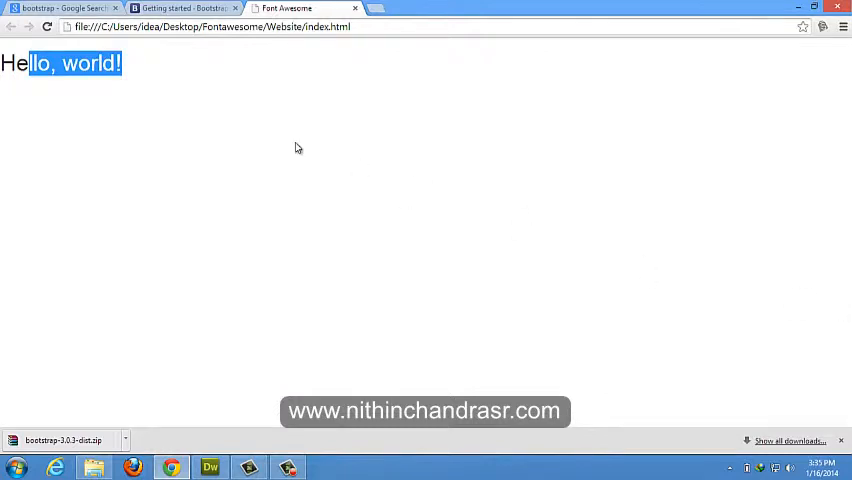
pyautogui.click(251, 131)
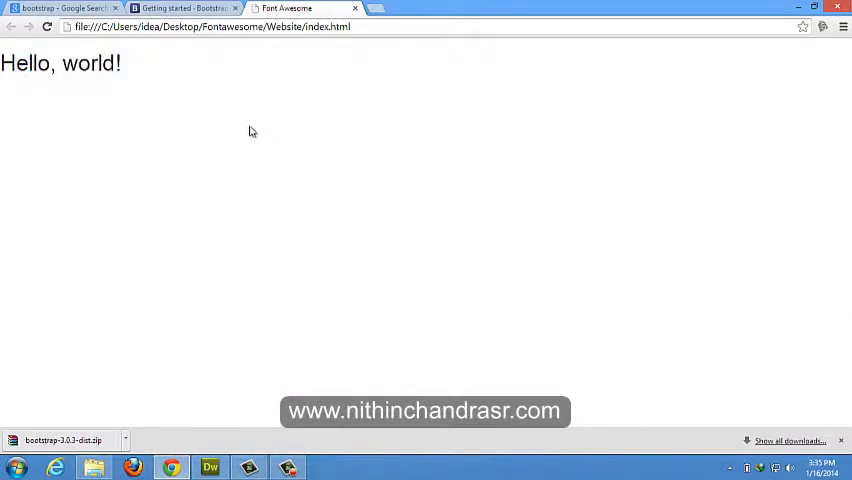
pyautogui.moveTo(225, 259)
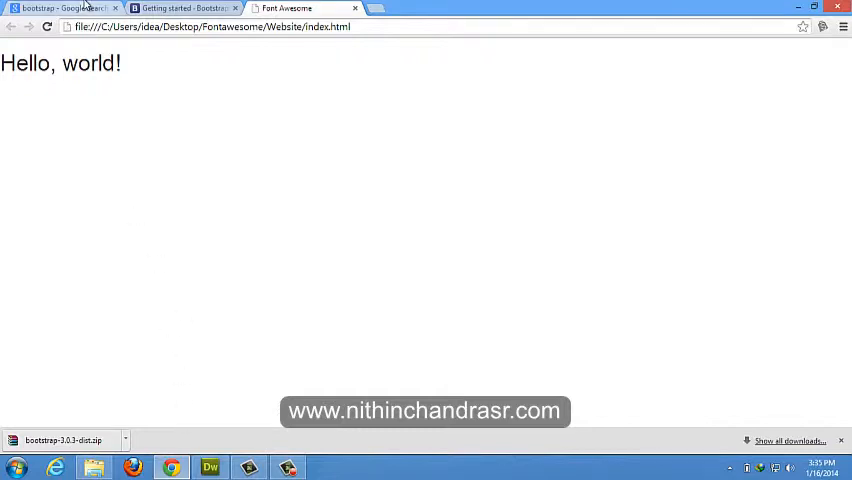
# Step: Search Google for font awesome from the bootstrap results tab
pyautogui.click(60, 8)
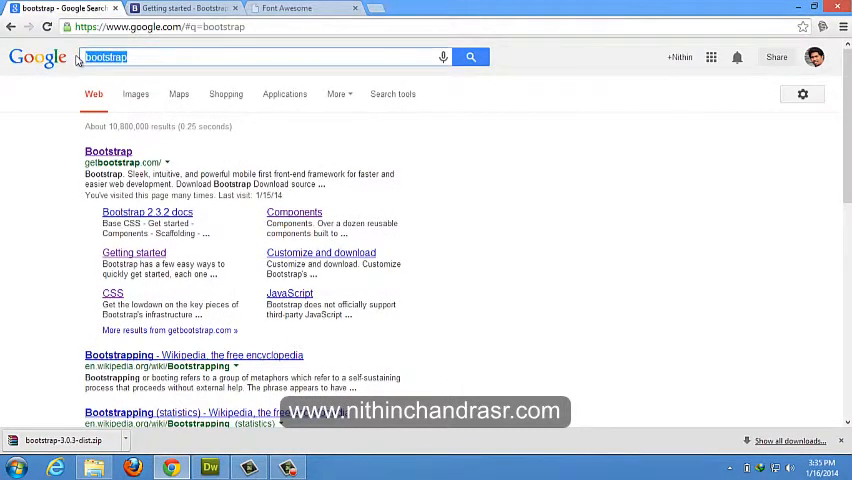
pyautogui.write('font awesome')
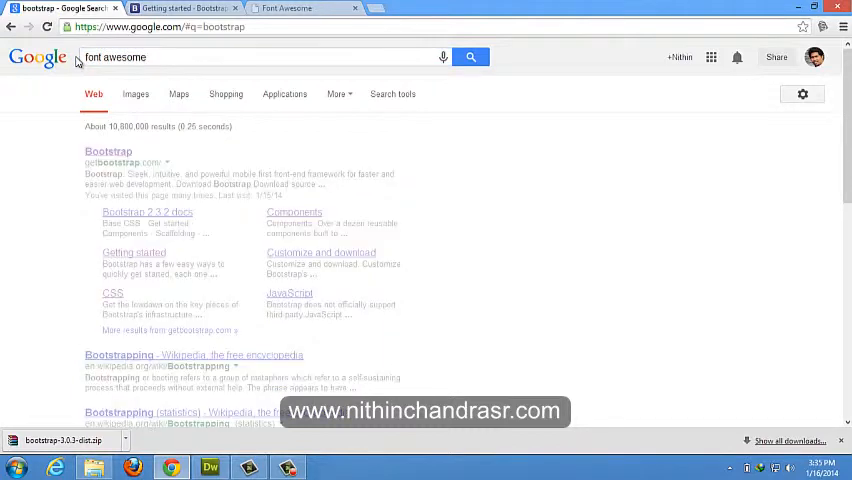
pyautogui.click(471, 57)
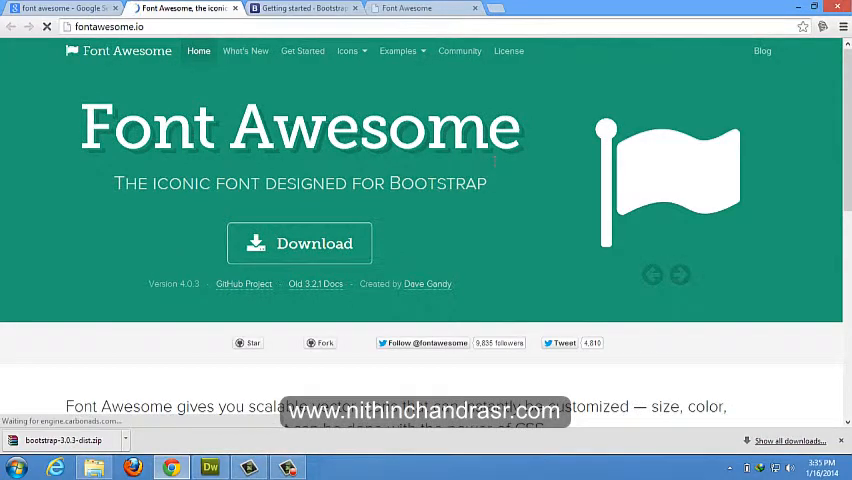
pyautogui.scroll(-3)
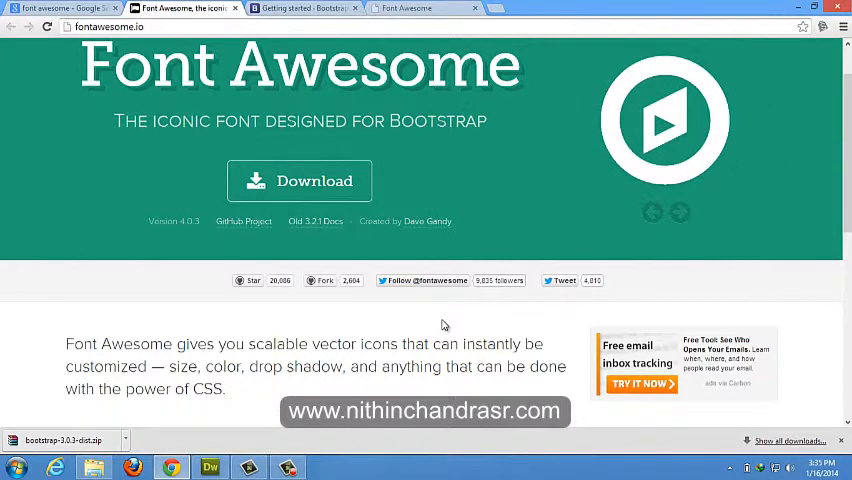
pyautogui.click(47, 27)
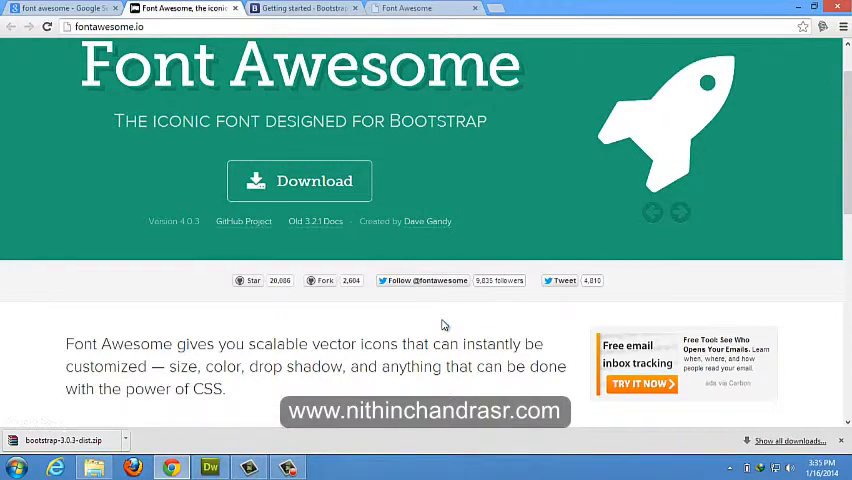
pyautogui.scroll(-3)
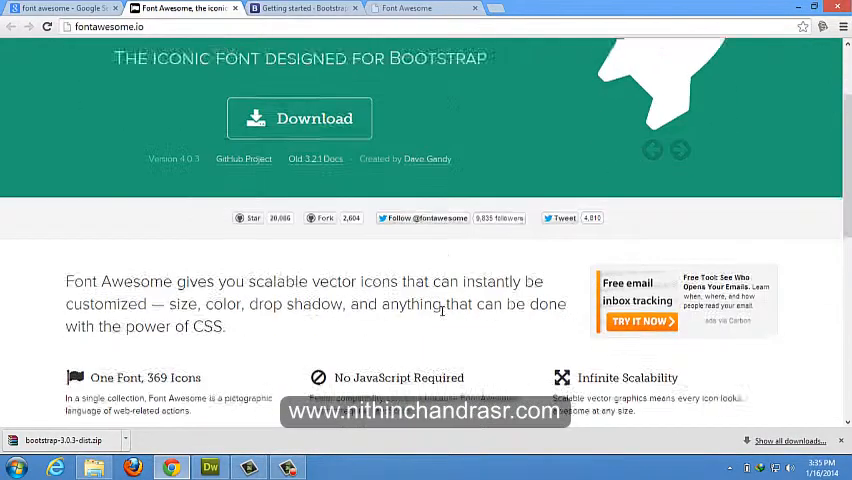
pyautogui.scroll(-3)
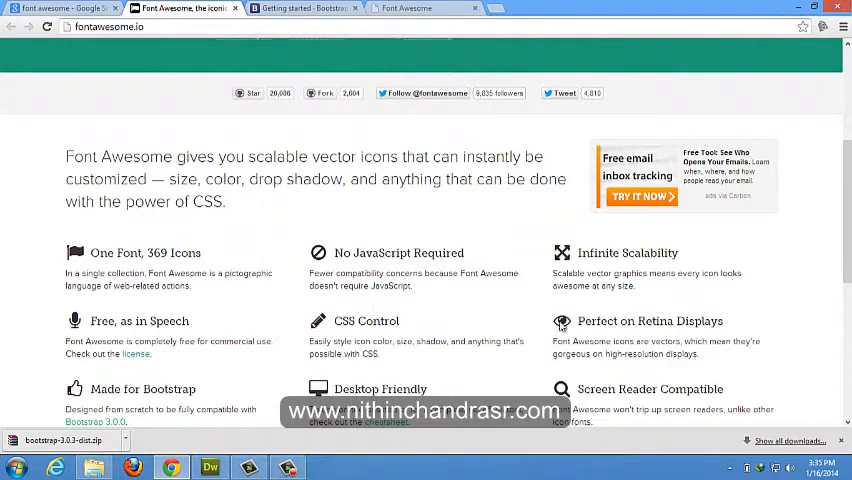
pyautogui.doubleClick(683, 321)
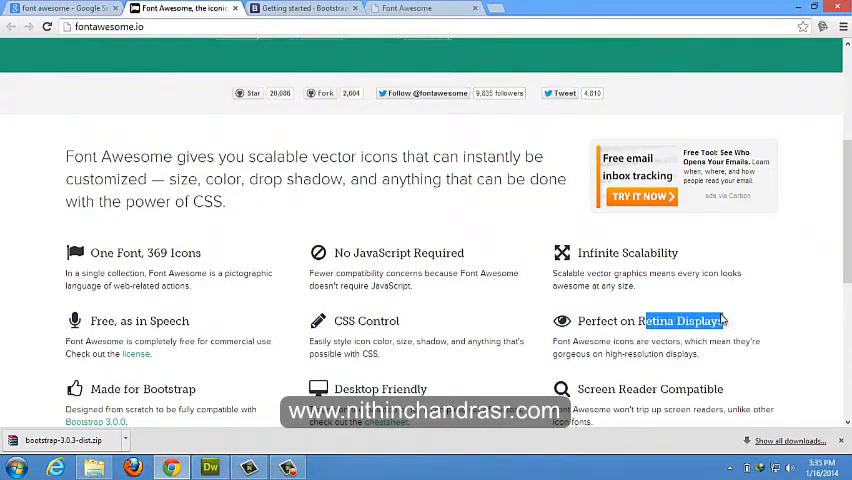
pyautogui.scroll(-3)
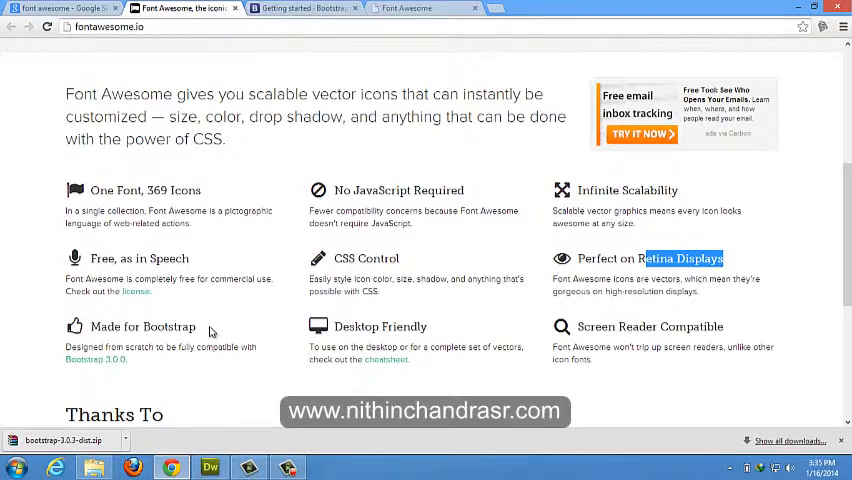
pyautogui.moveTo(385, 193)
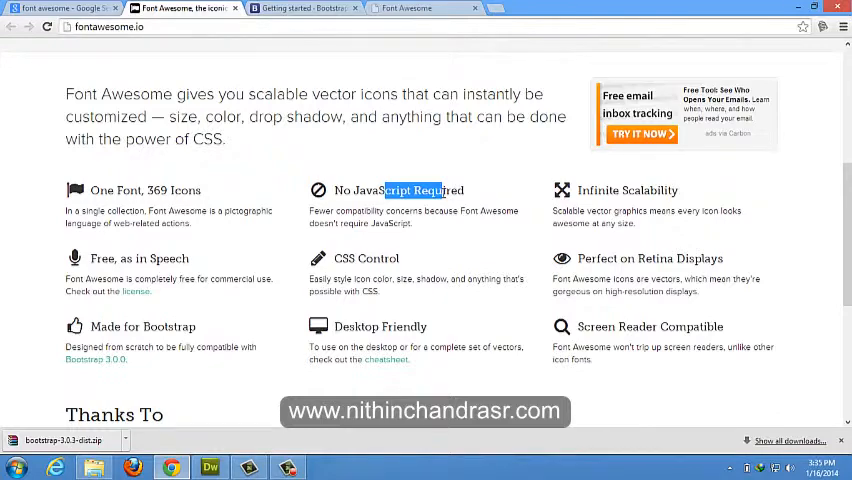
pyautogui.scroll(3)
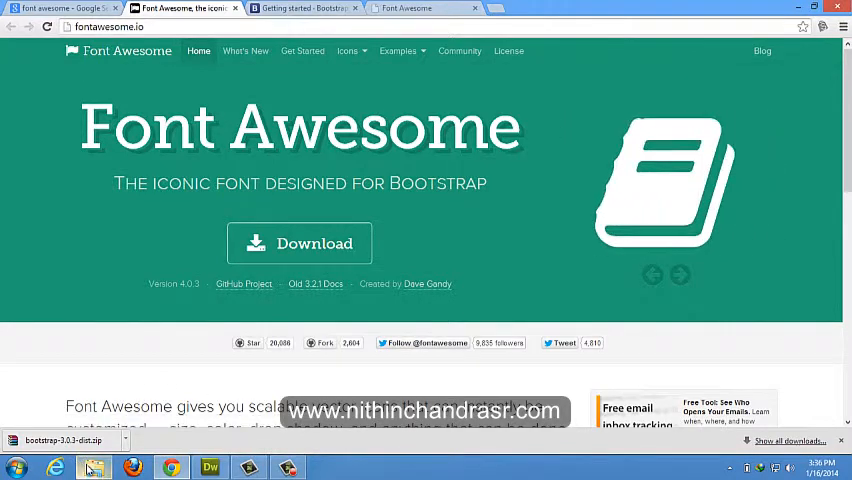
# Step: Extract font-awesome-4.0.3.zip in File Explorer and open the extracted folder
pyautogui.click(94, 467)
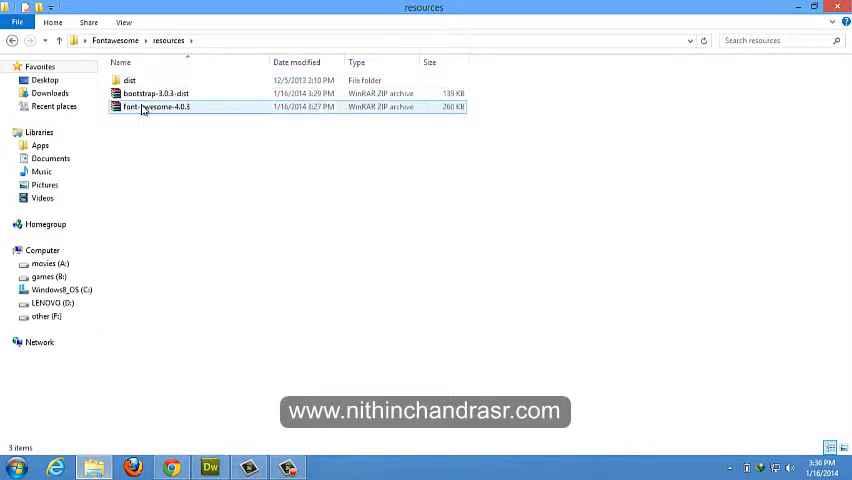
pyautogui.rightClick(155, 107)
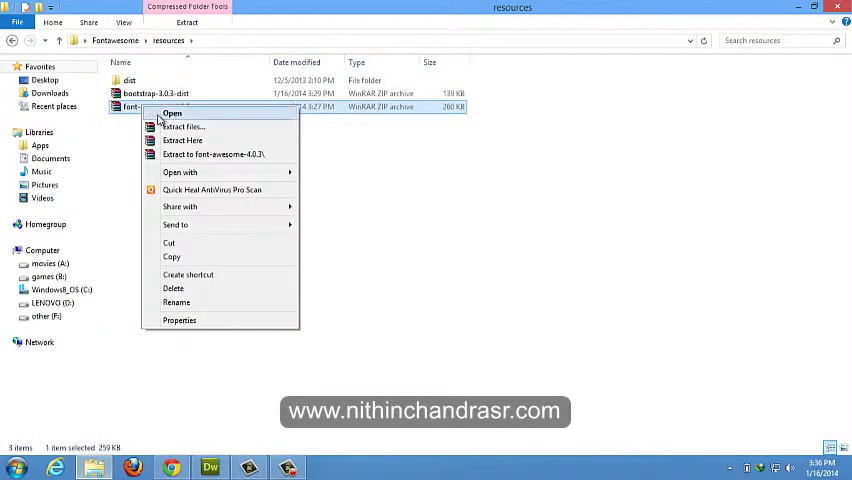
pyautogui.click(182, 140)
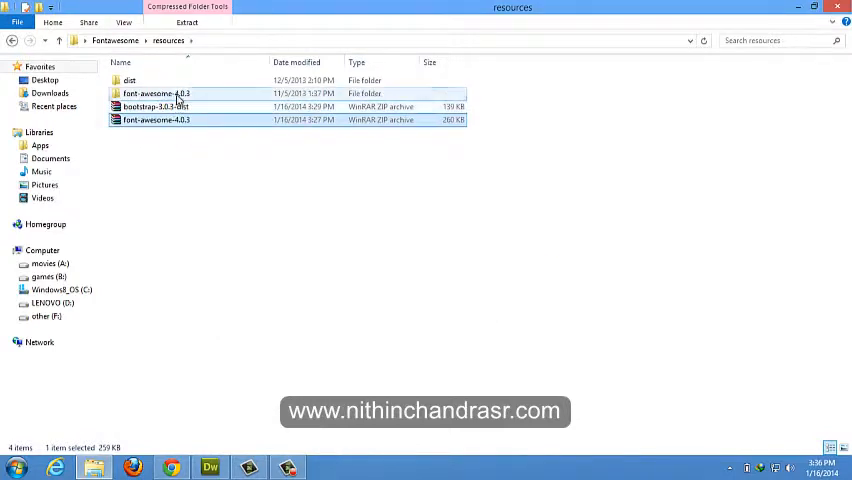
pyautogui.doubleClick(152, 93)
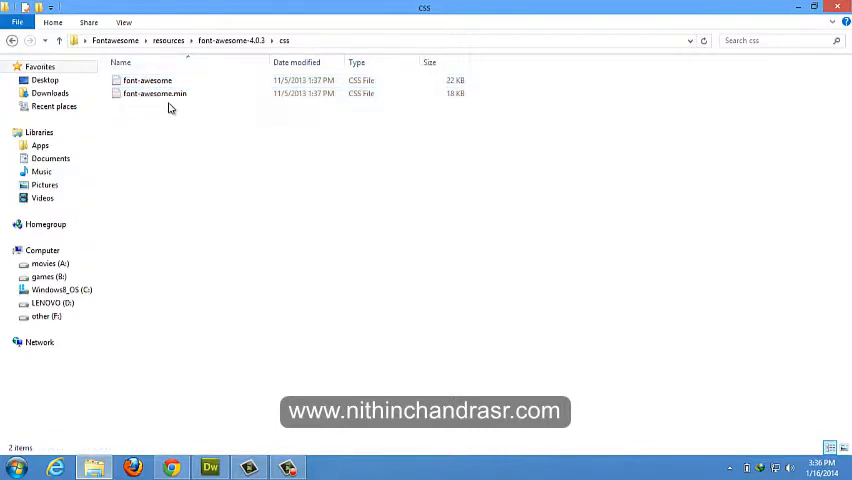
# Step: Copy the Font Awesome CSS files into Website\css and the fonts folder into Website
pyautogui.click(155, 93)
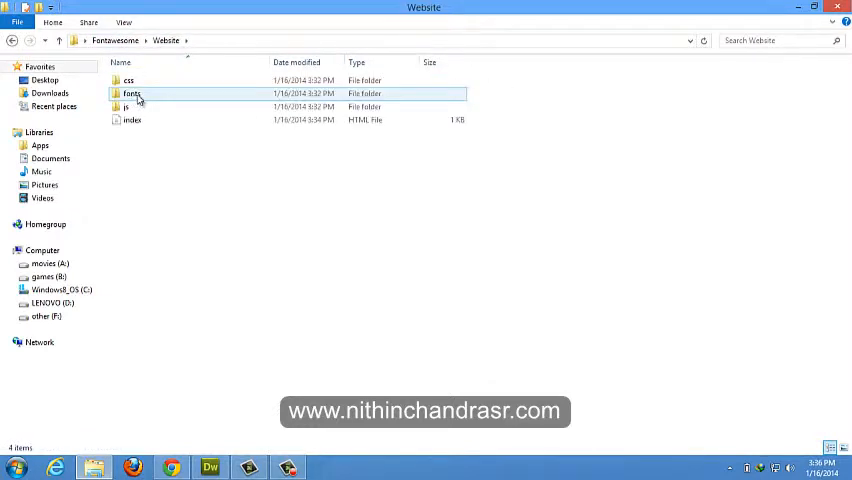
pyautogui.doubleClick(127, 80)
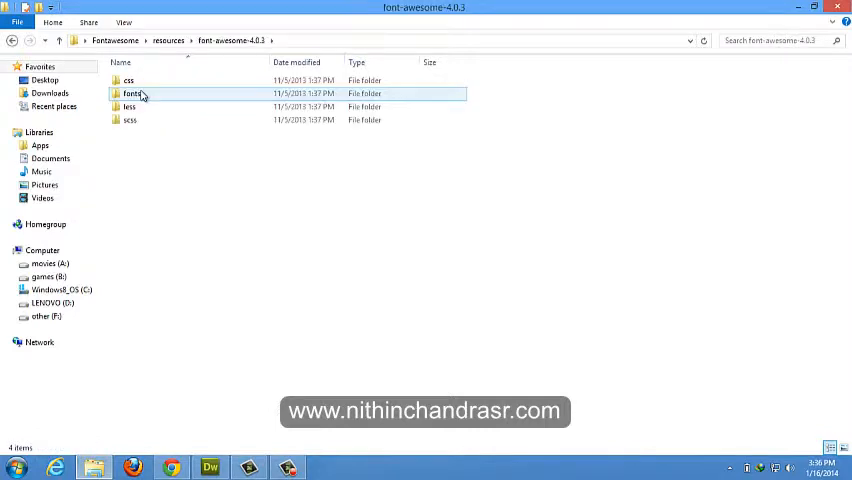
pyautogui.click(132, 93)
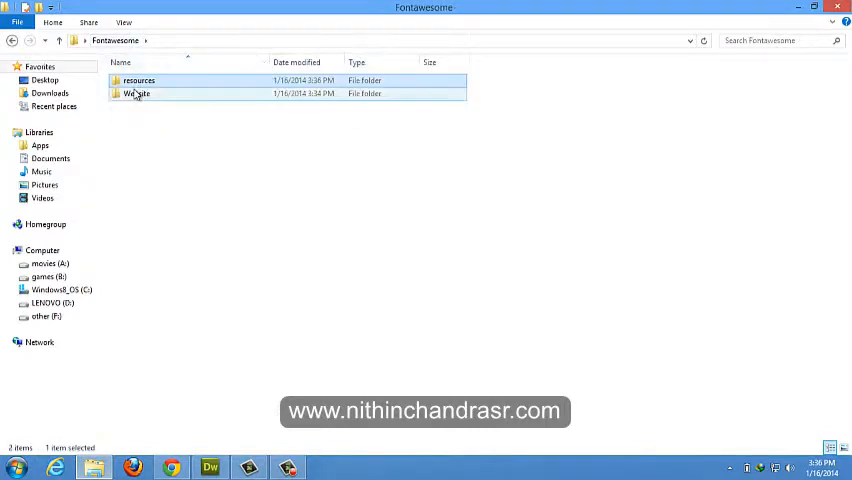
pyautogui.doubleClick(133, 93)
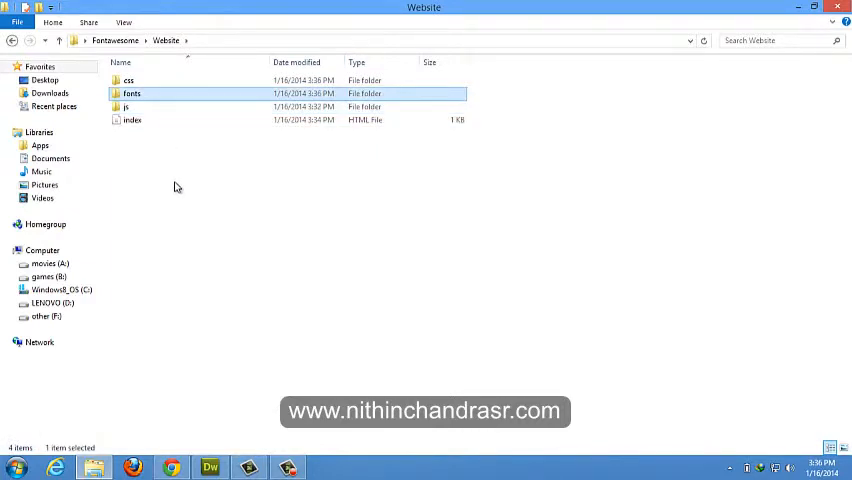
pyautogui.doubleClick(131, 93)
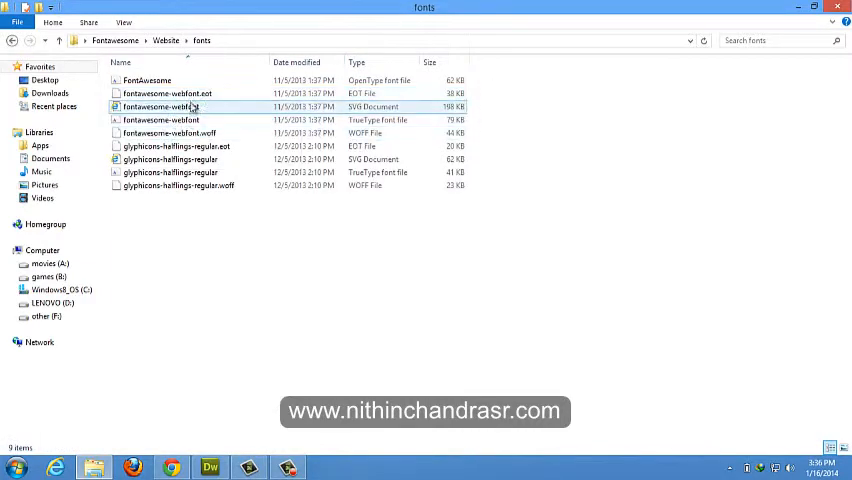
pyautogui.click(147, 81)
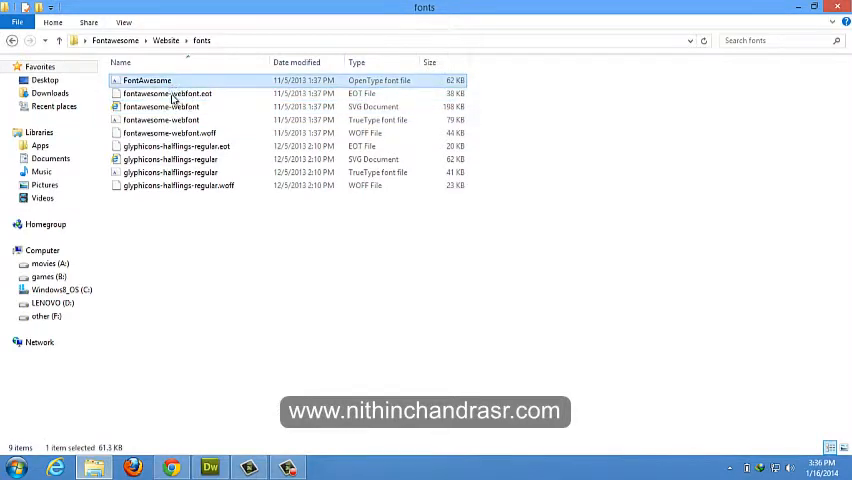
pyautogui.moveTo(167, 93)
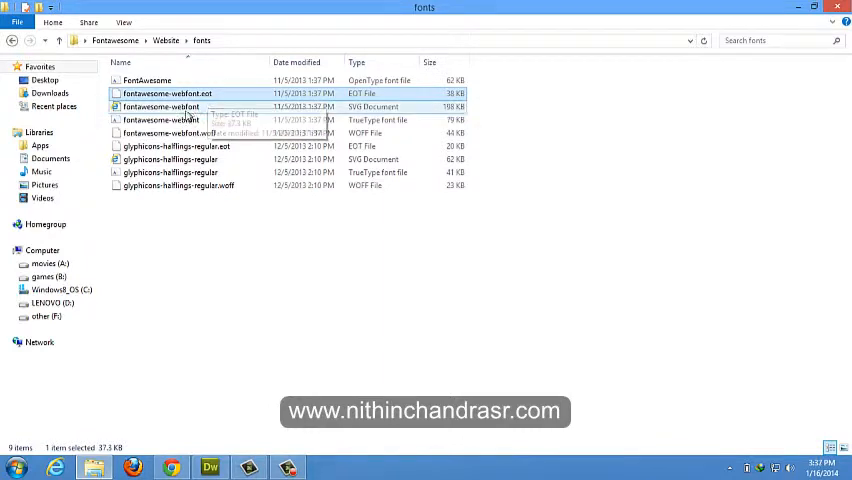
pyautogui.click(160, 107)
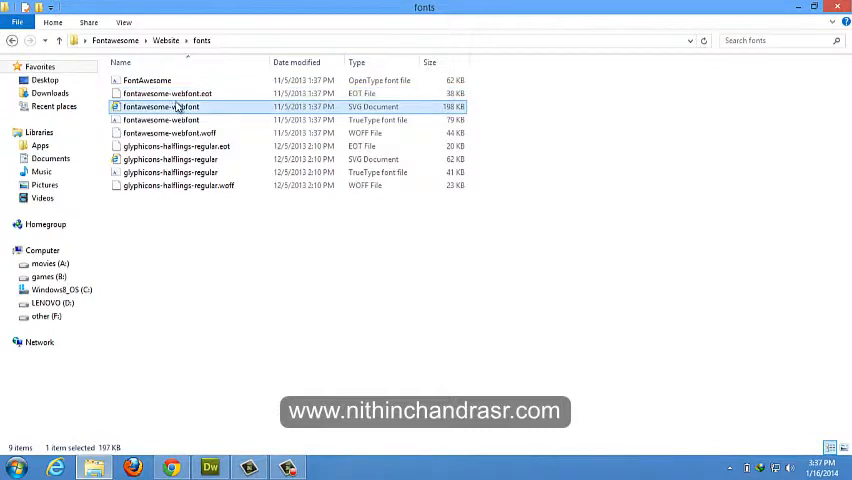
pyautogui.click(147, 80)
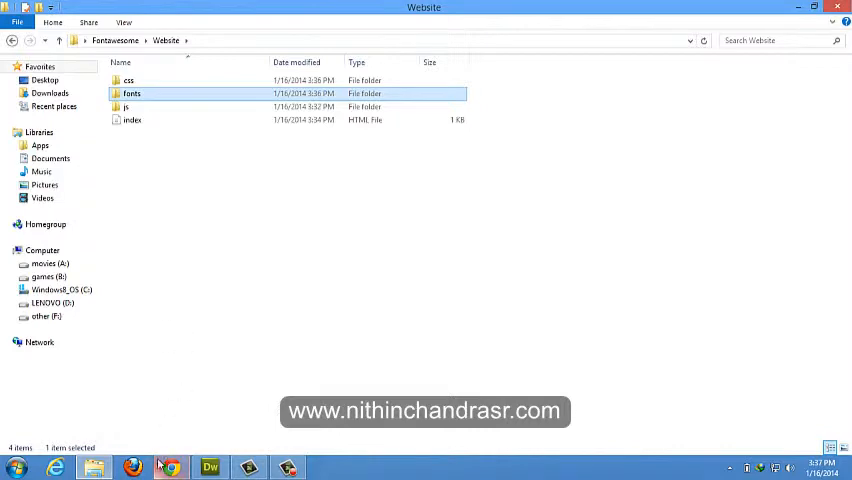
pyautogui.moveTo(210, 467)
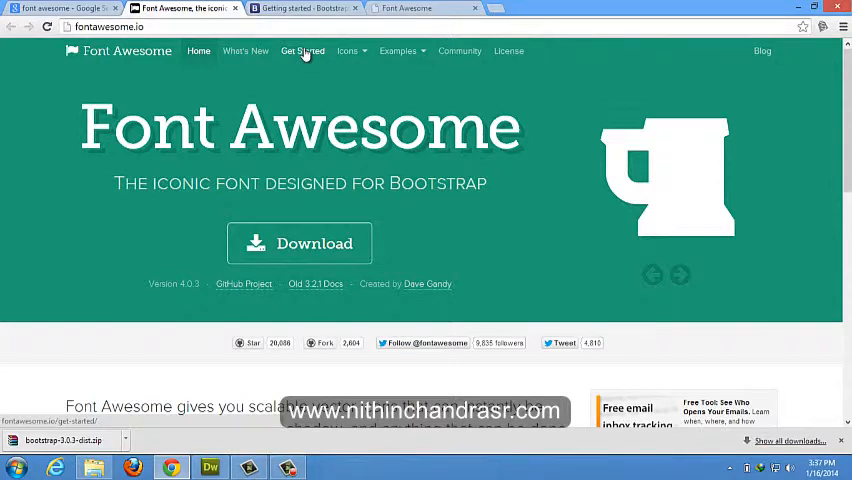
# Step: Go to fontawesome.io's Get Started page and scroll to the EASY: Default CSS section
pyautogui.click(302, 51)
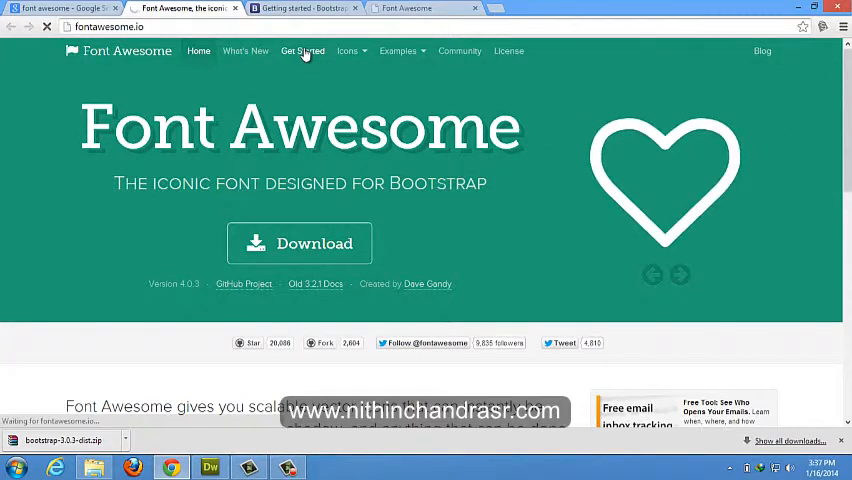
pyautogui.click(302, 51)
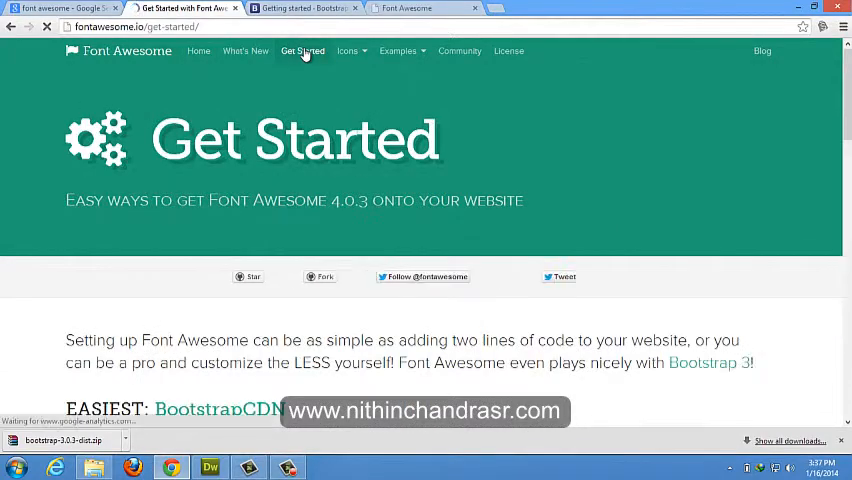
pyautogui.scroll(-3)
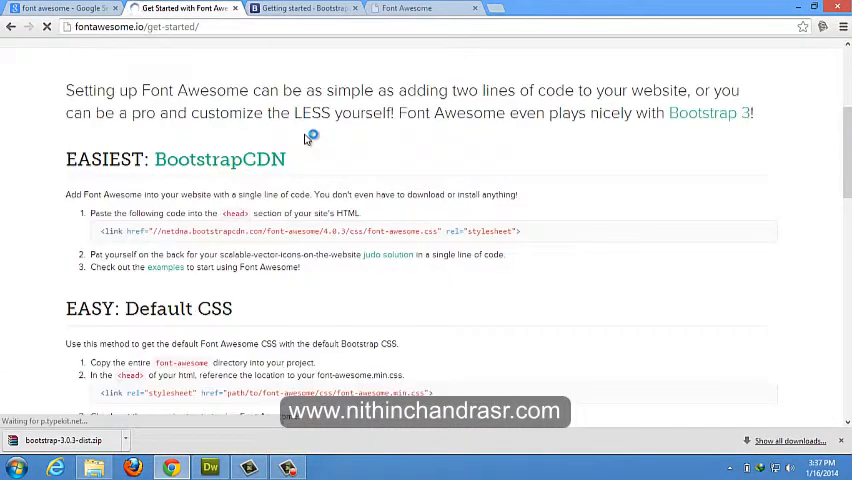
pyautogui.scroll(-3)
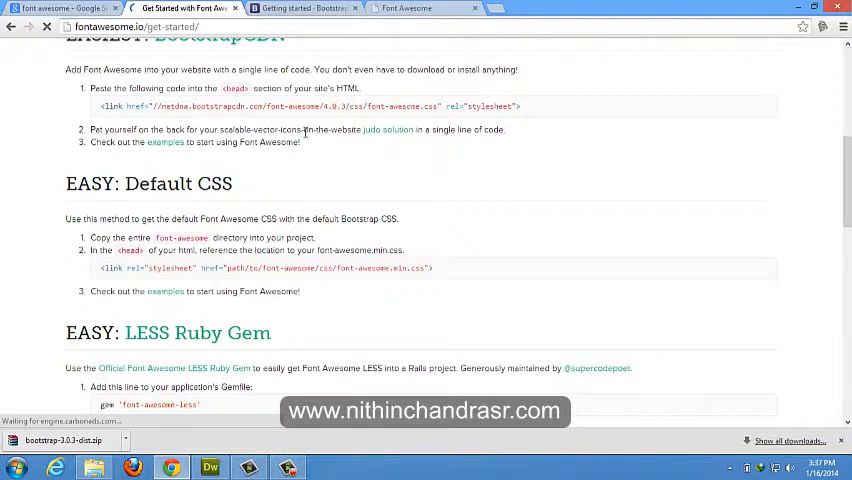
pyautogui.scroll(-3)
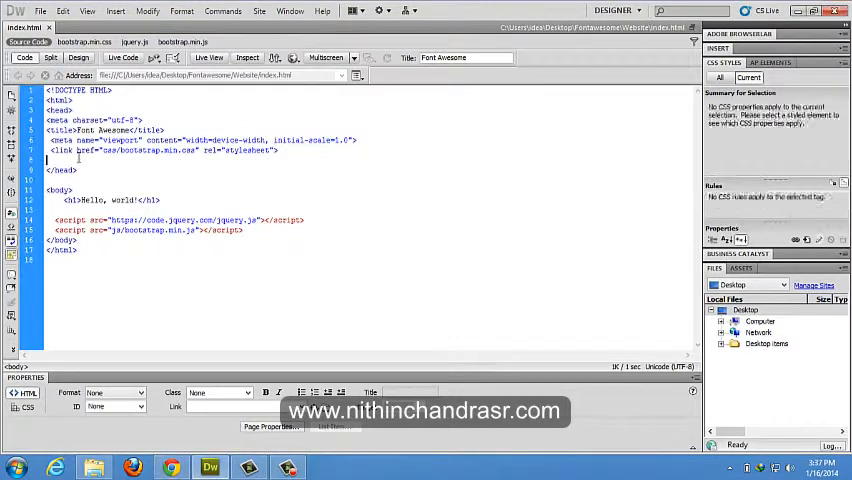
# Step: Paste the Font Awesome link tag into the head, pointing href at css/font-awesome.min.css
pyautogui.write('<link rel="stylesheet" href="path/to/font-awesome/css/font-awesome.min.css">')
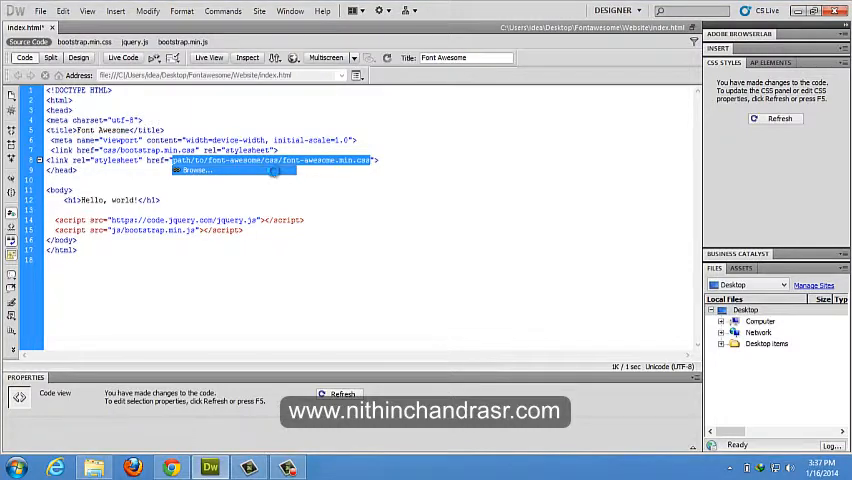
pyautogui.click(195, 170)
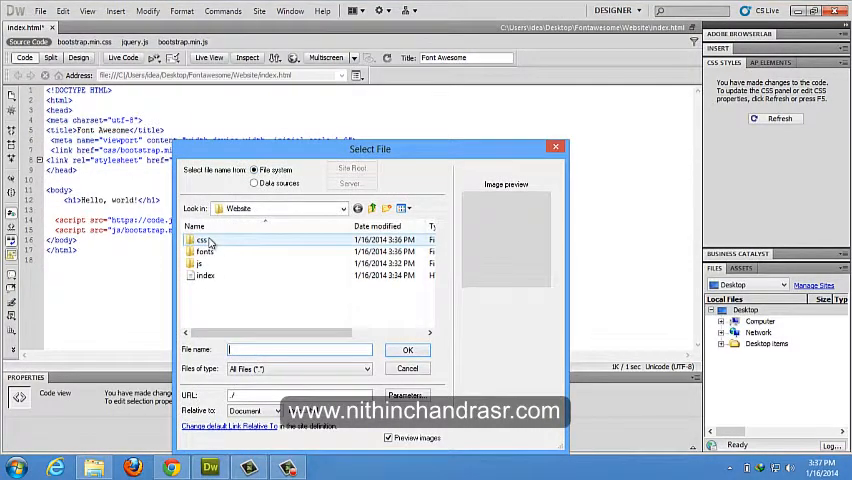
pyautogui.click(407, 350)
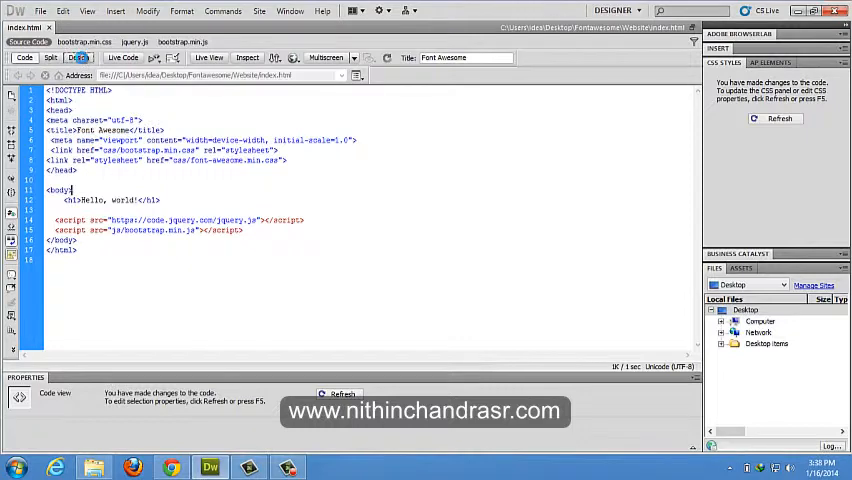
# Step: Check the page in Design and Split views, then go back to Code view
pyautogui.click(79, 57)
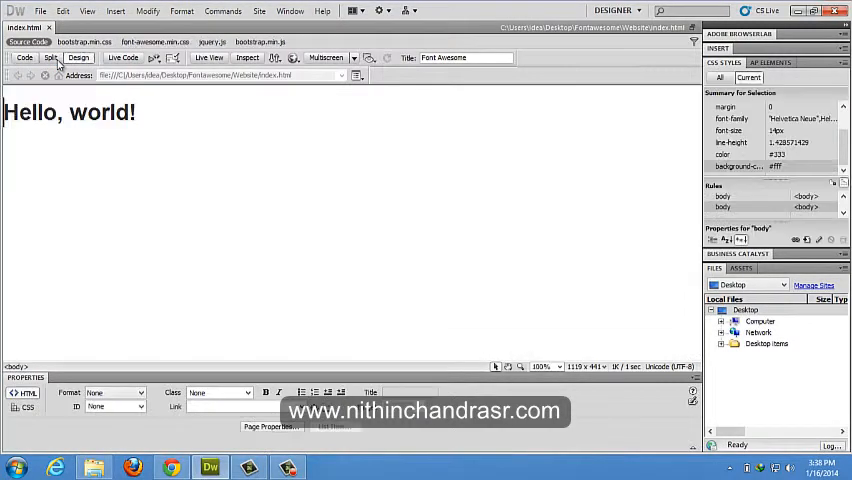
pyautogui.click(51, 57)
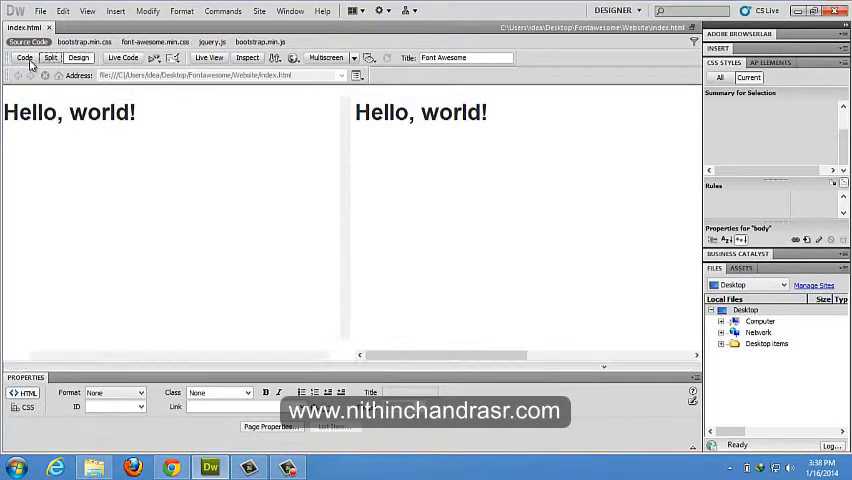
pyautogui.click(24, 57)
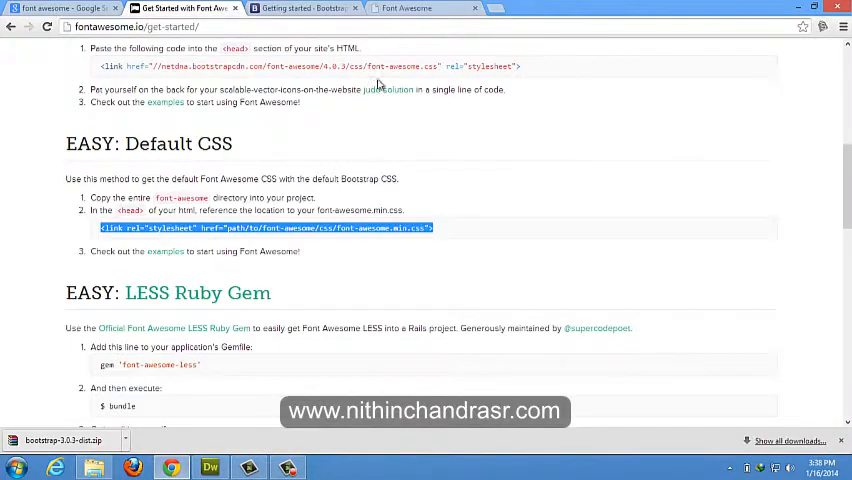
pyautogui.scroll(3)
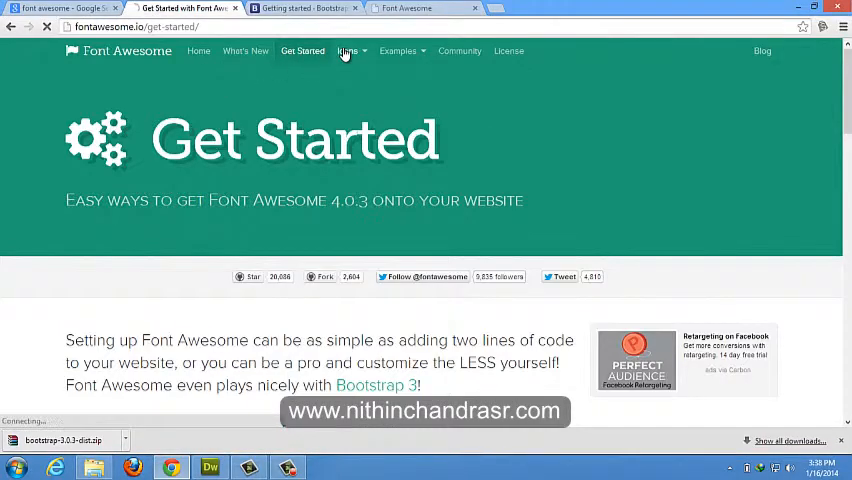
pyautogui.click(346, 51)
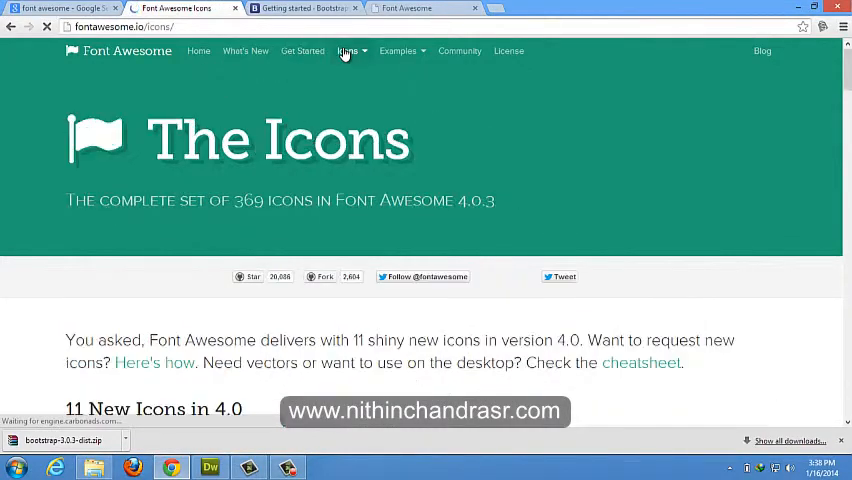
pyautogui.scroll(-3)
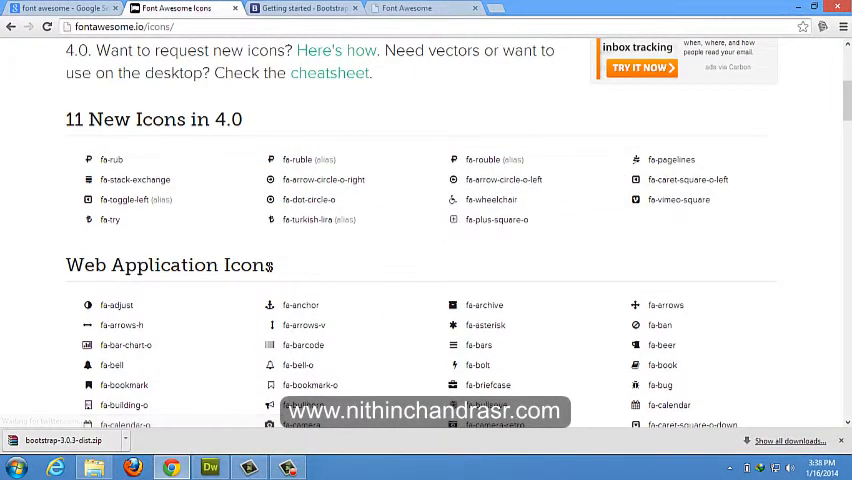
pyautogui.scroll(-3)
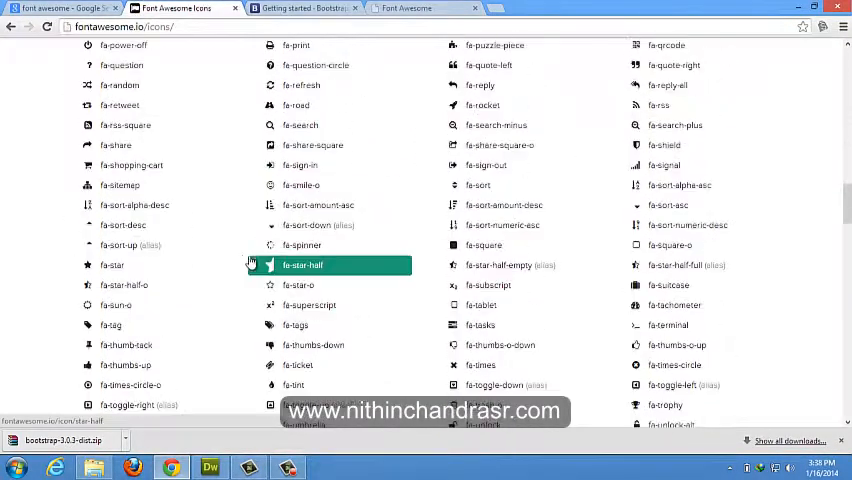
pyautogui.scroll(-3)
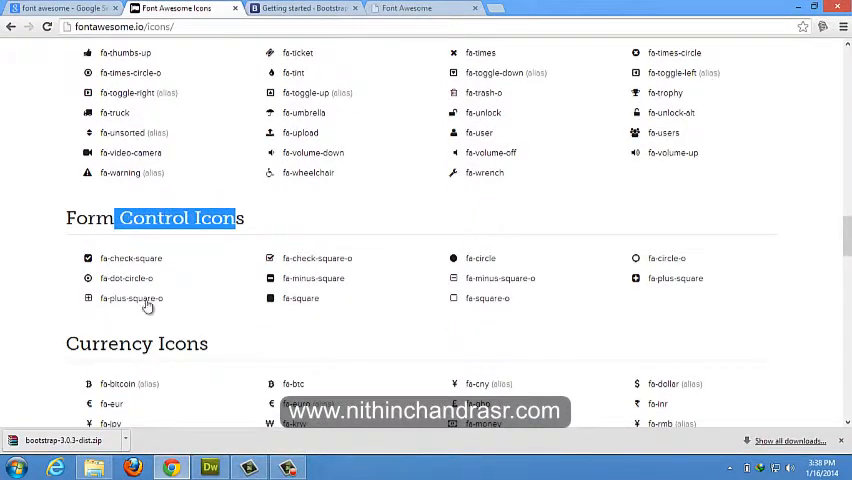
pyautogui.scroll(-3)
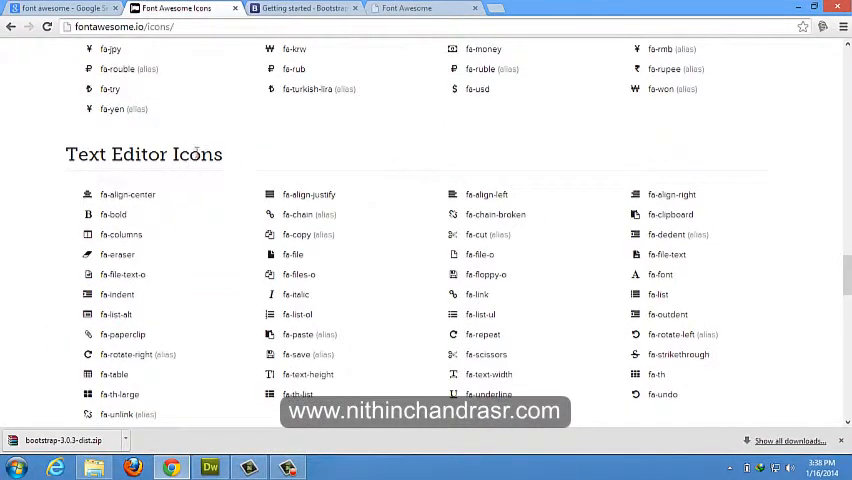
pyautogui.scroll(-3)
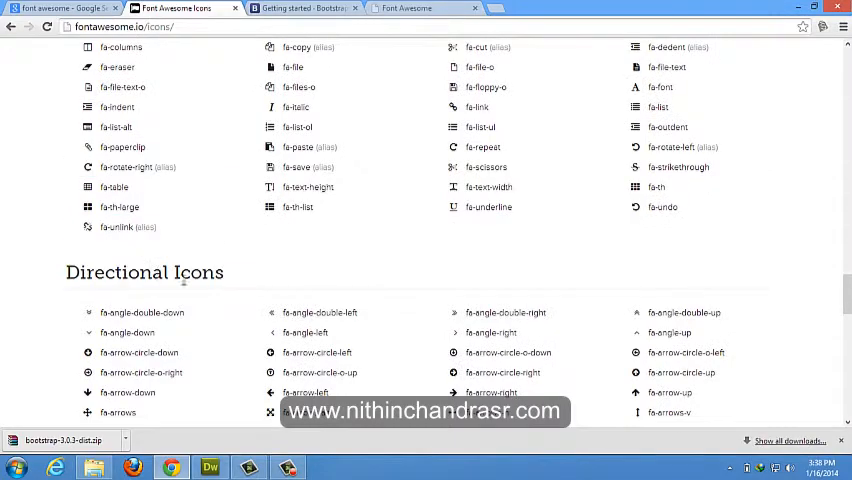
pyautogui.scroll(-3)
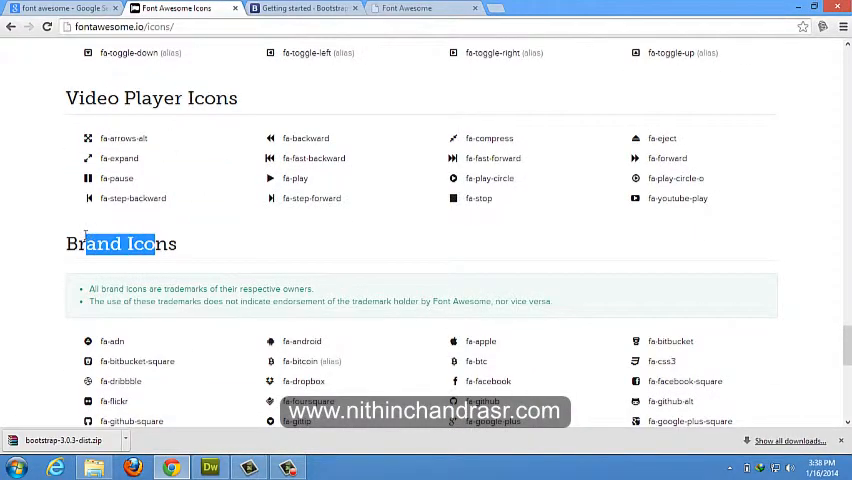
pyautogui.scroll(-3)
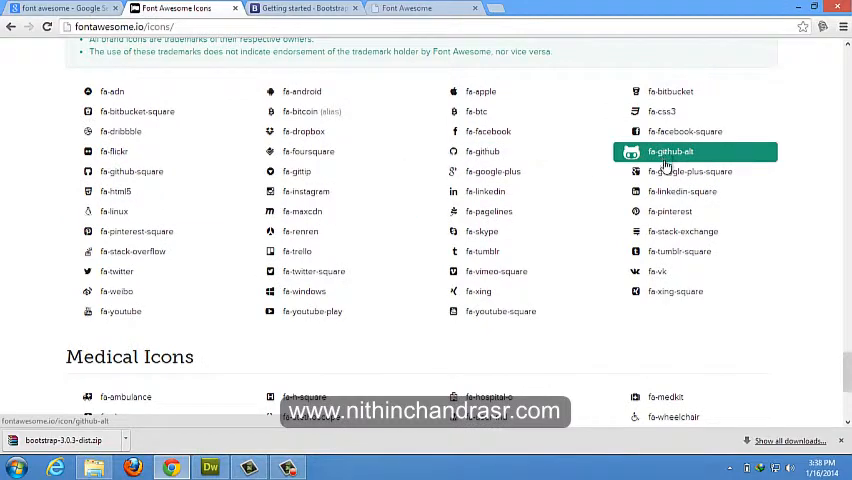
pyautogui.moveTo(513, 191)
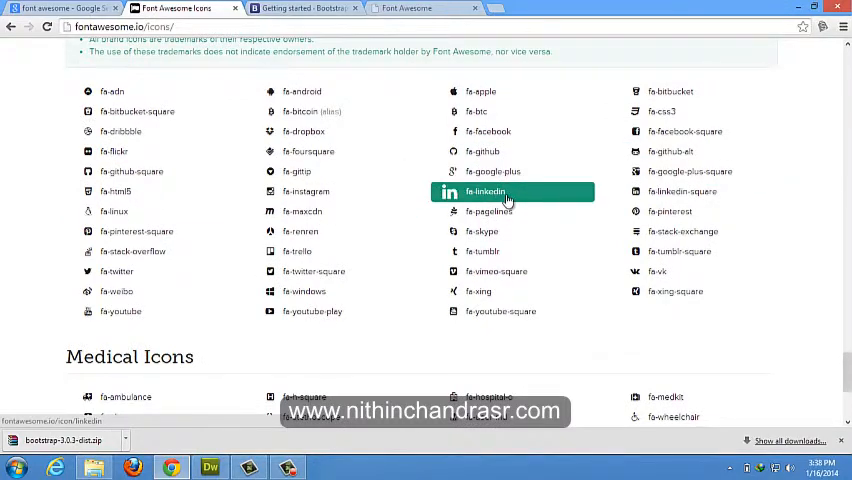
pyautogui.scroll(3)
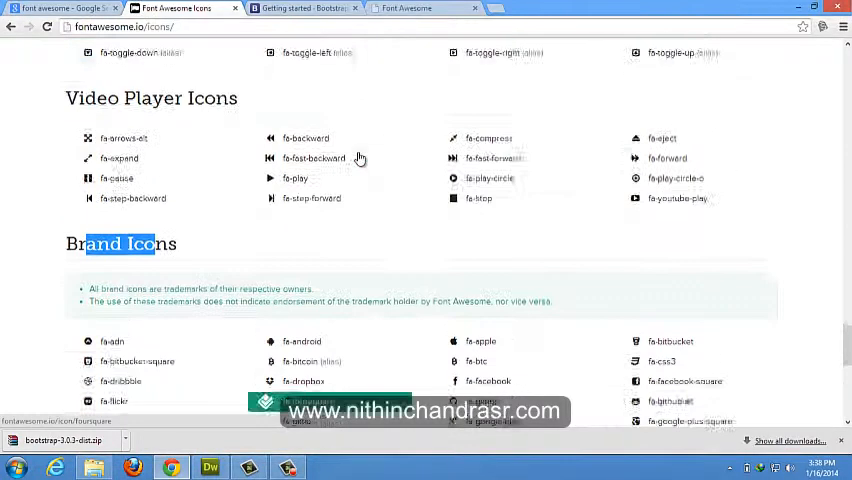
pyautogui.scroll(3)
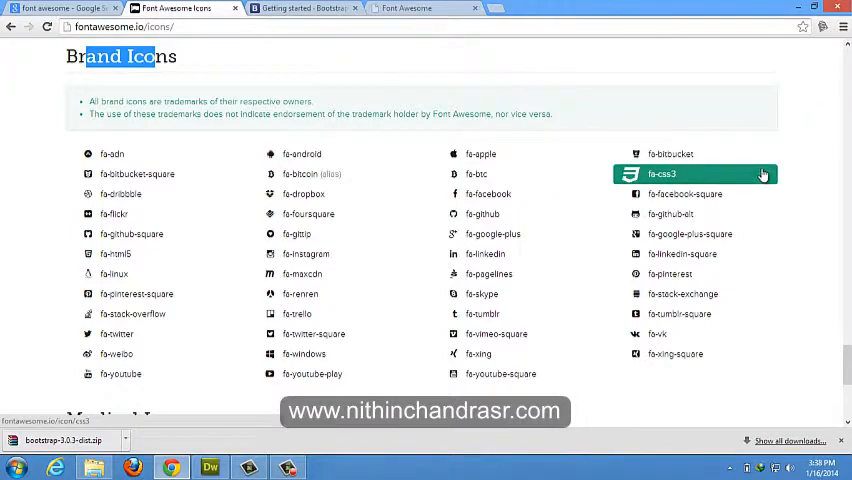
pyautogui.moveTo(800, 161)
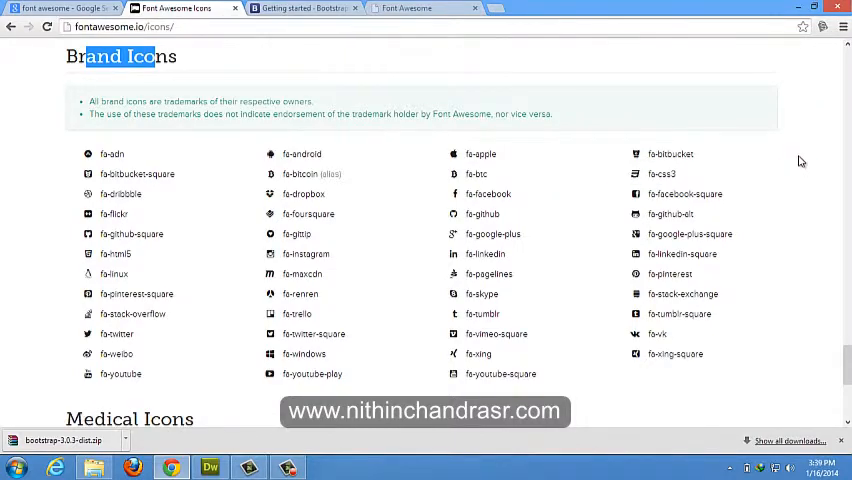
pyautogui.scroll(-3)
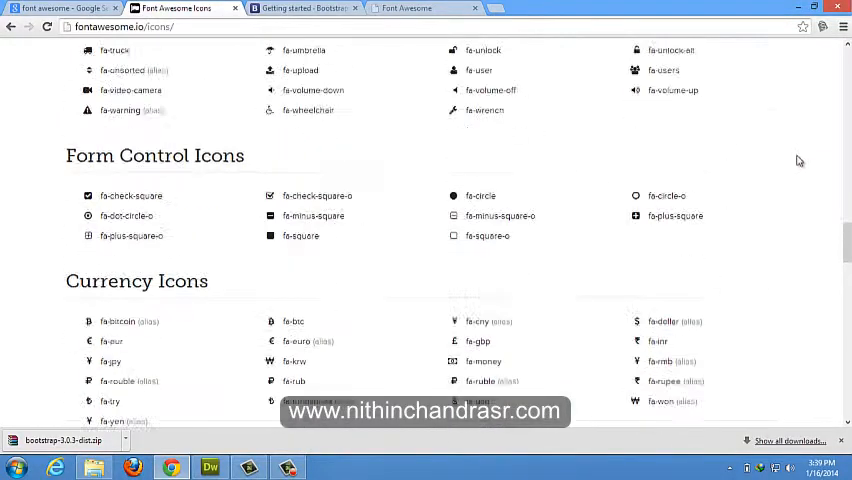
pyautogui.scroll(3)
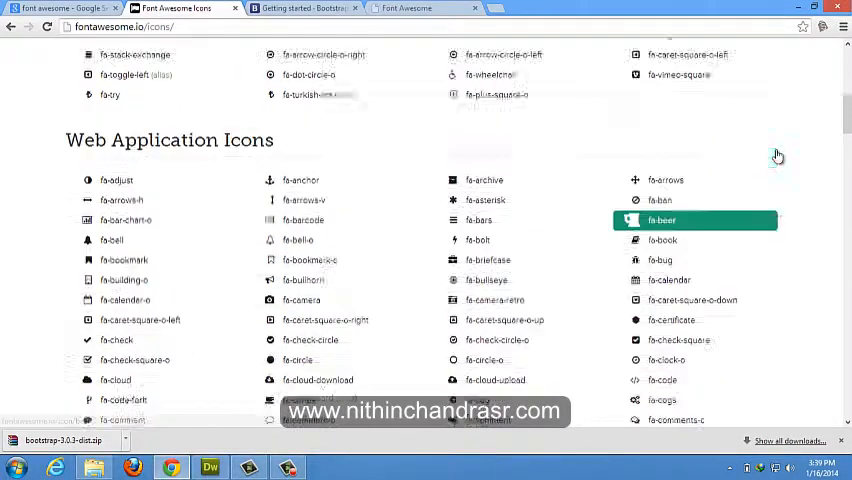
pyautogui.scroll(3)
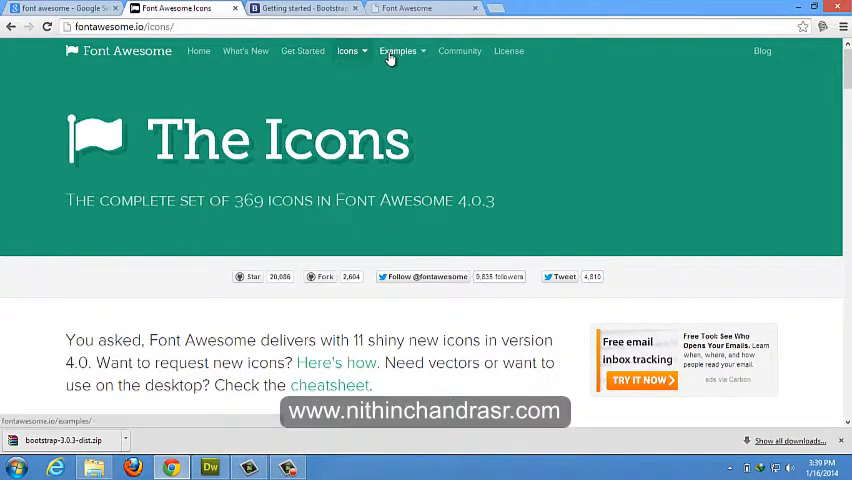
# Step: Copy the fa-5x camera-retro example line from the Examples page into index.html, then preview in Chrome
pyautogui.click(398, 51)
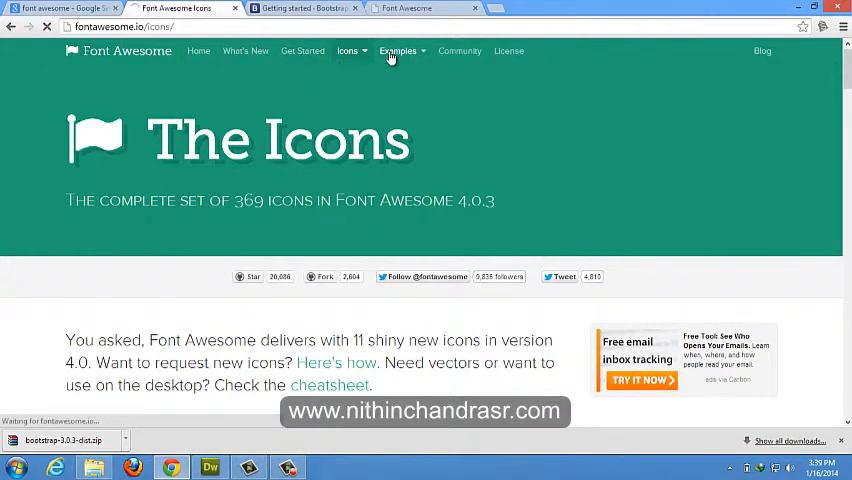
pyautogui.click(398, 51)
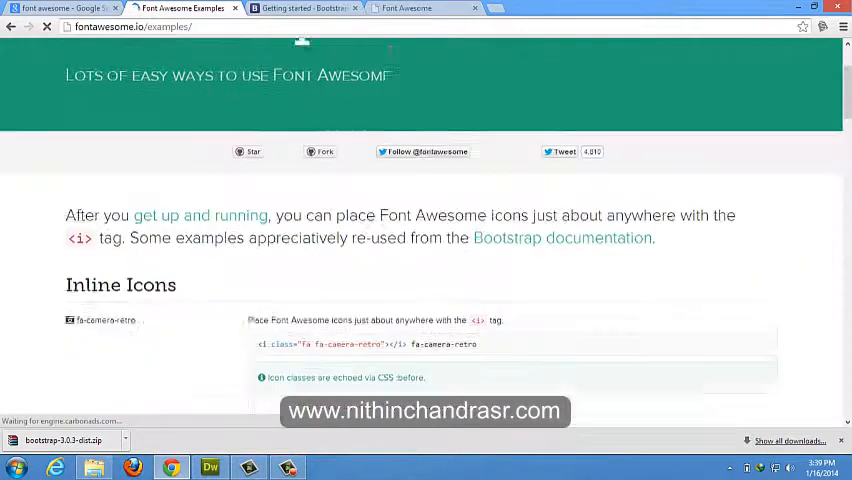
pyautogui.scroll(-3)
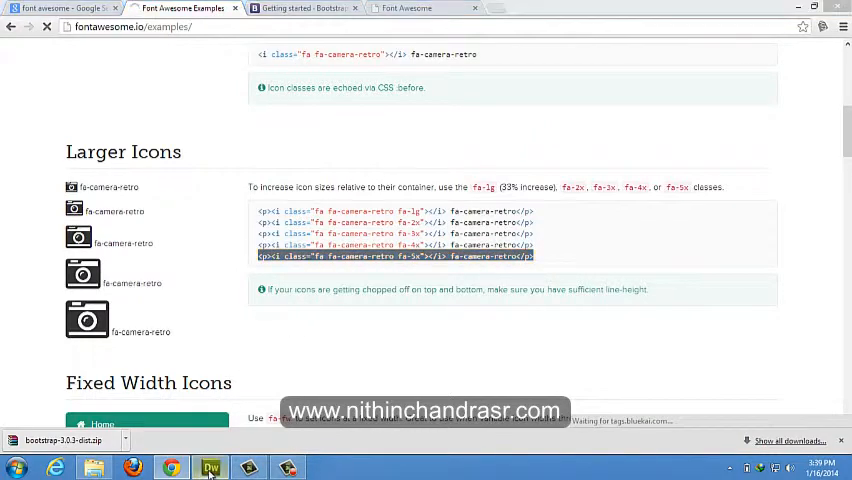
pyautogui.click(210, 467)
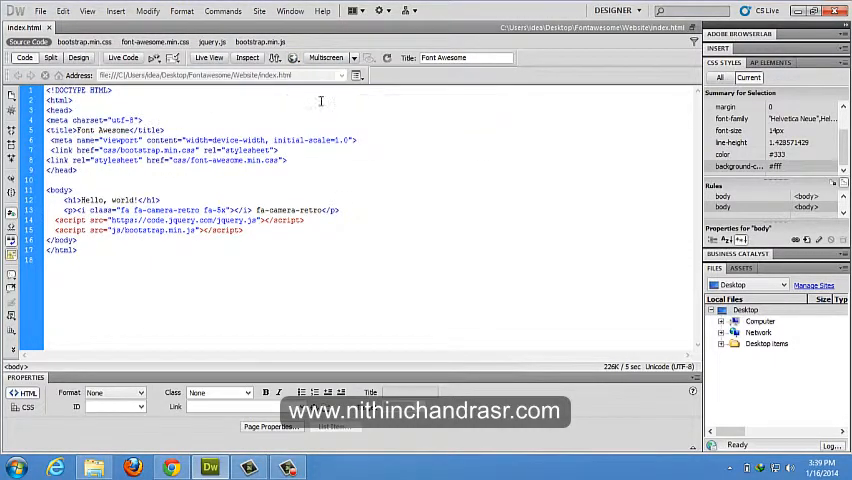
pyautogui.click(171, 467)
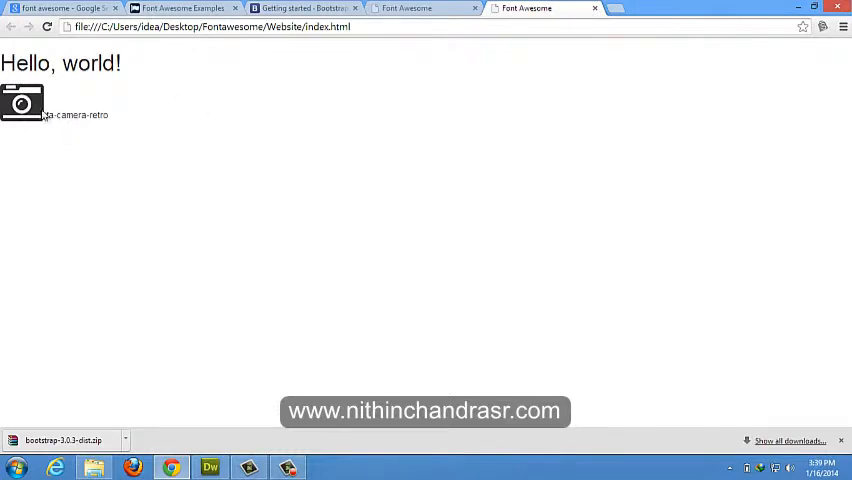
pyautogui.moveTo(54, 137)
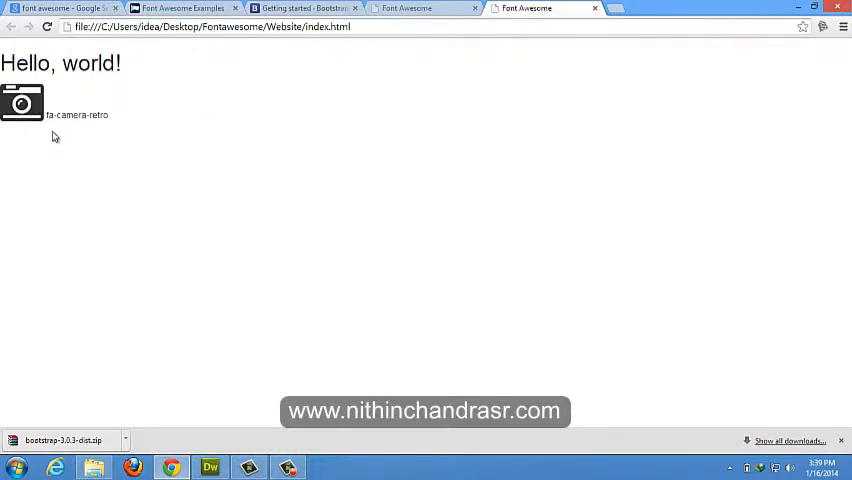
pyautogui.moveTo(48, 114)
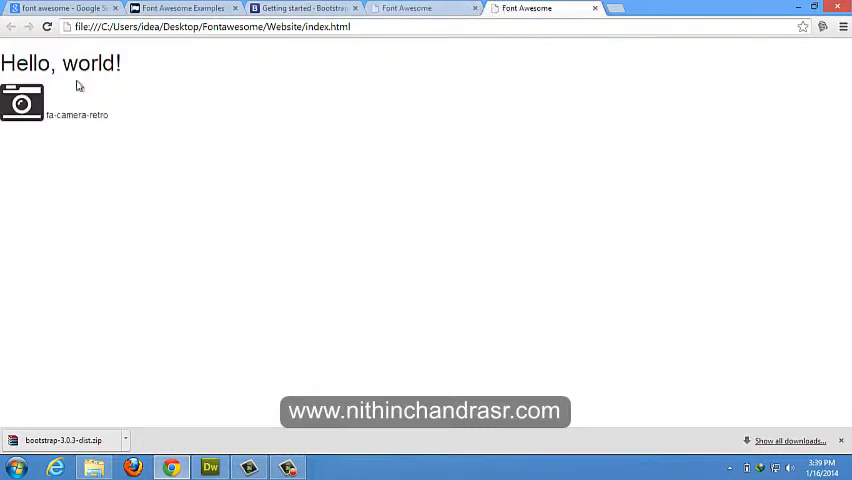
# Step: Confirm the large camera icon under Hello, world! and return to Dreamweaver
pyautogui.click(300, 8)
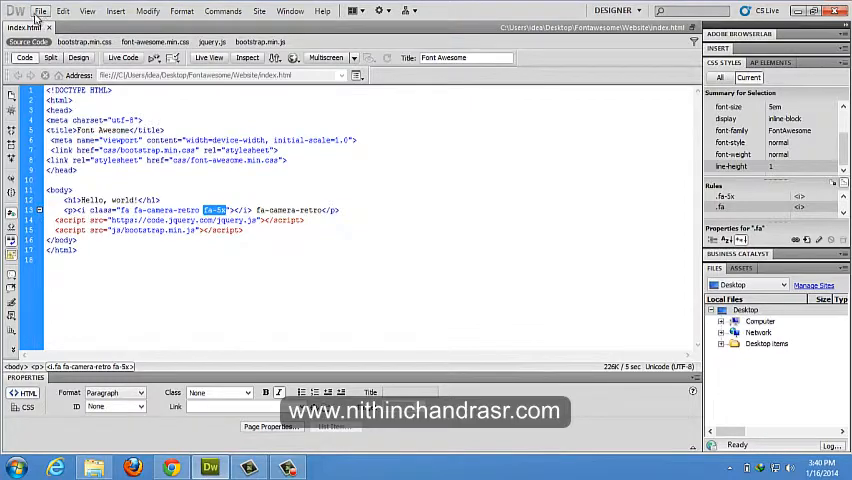
# Step: Create a new blank CSS document from File > New
pyautogui.click(41, 11)
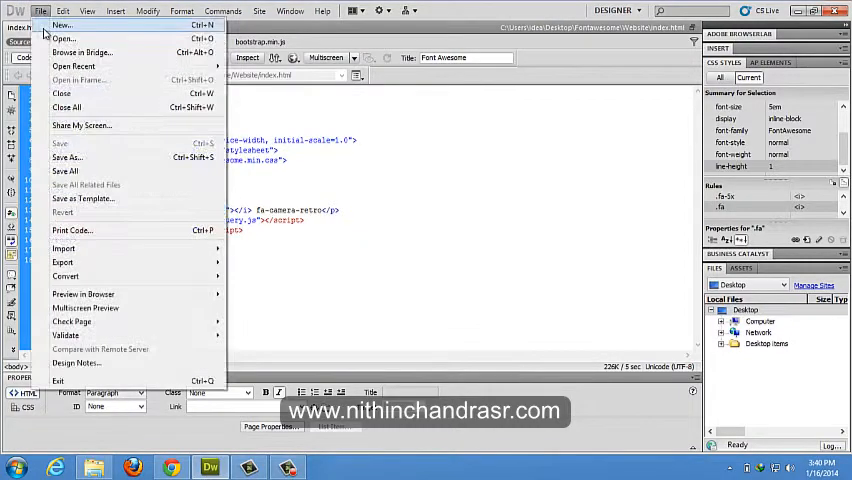
pyautogui.click(63, 24)
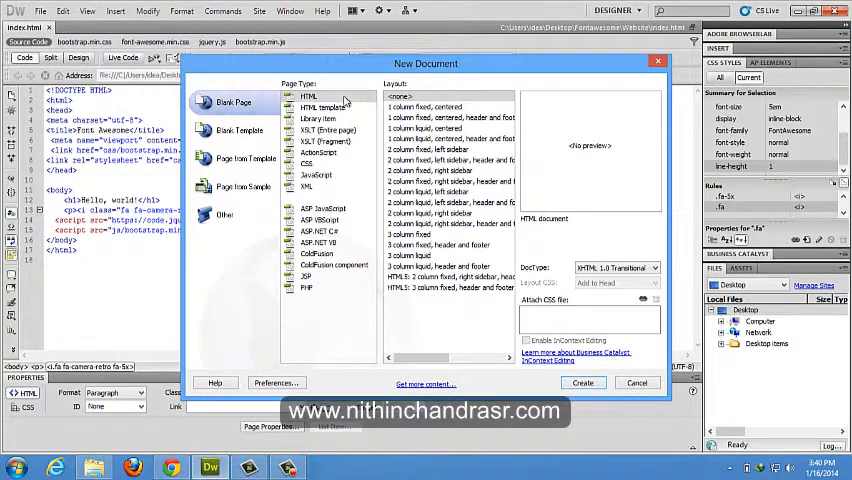
pyautogui.click(307, 163)
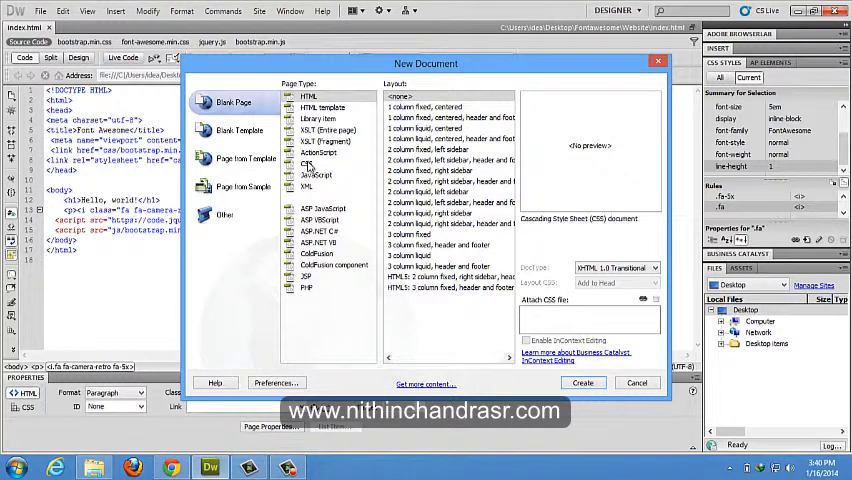
pyautogui.click(307, 164)
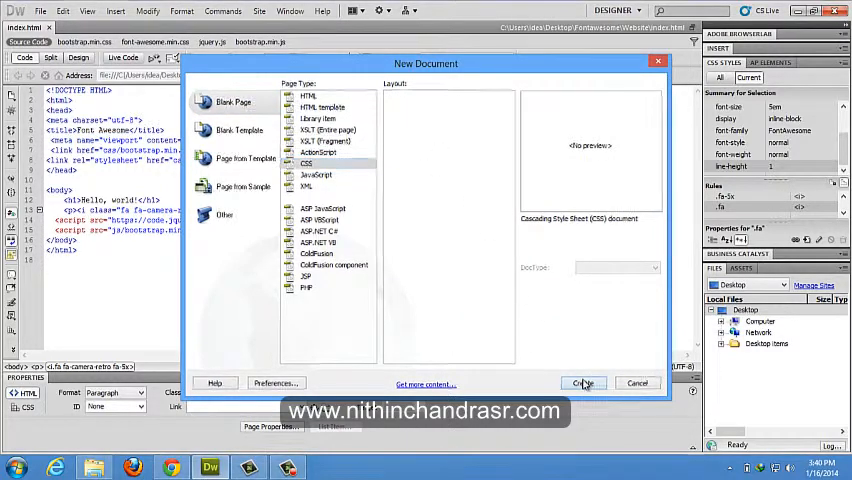
pyautogui.click(583, 383)
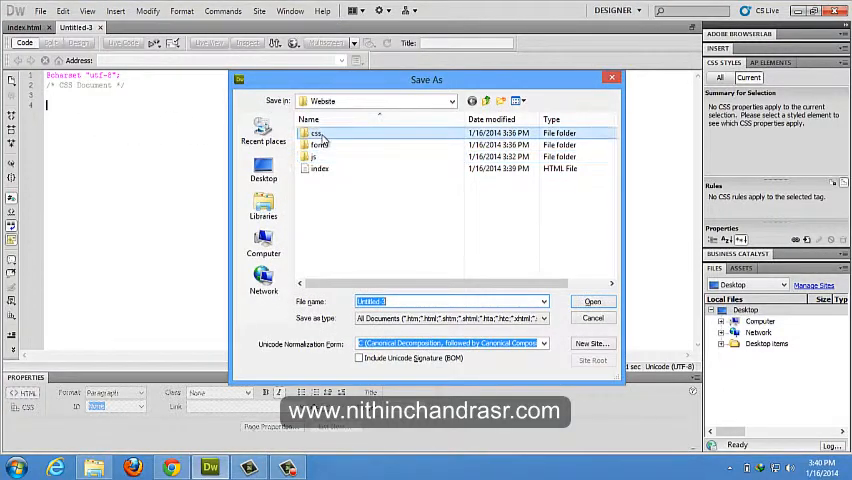
# Step: Save the style sheet as master.css in the Website css folder
pyautogui.doubleClick(315, 133)
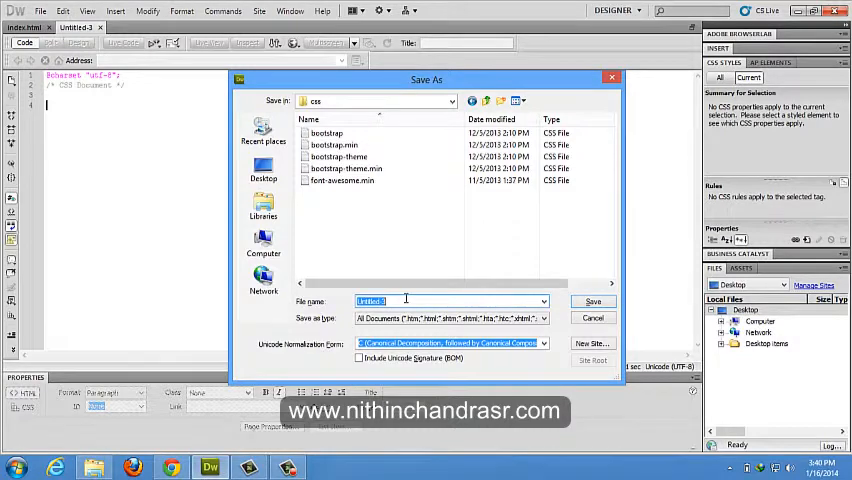
pyautogui.write('master')
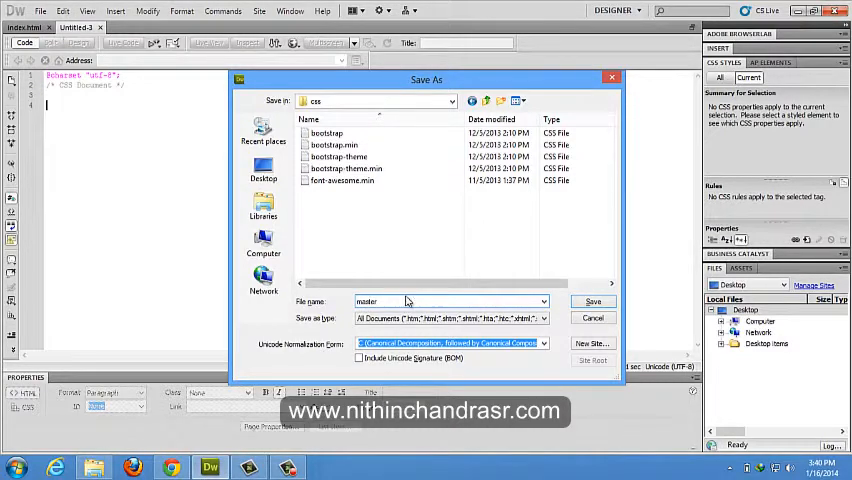
pyautogui.click(592, 301)
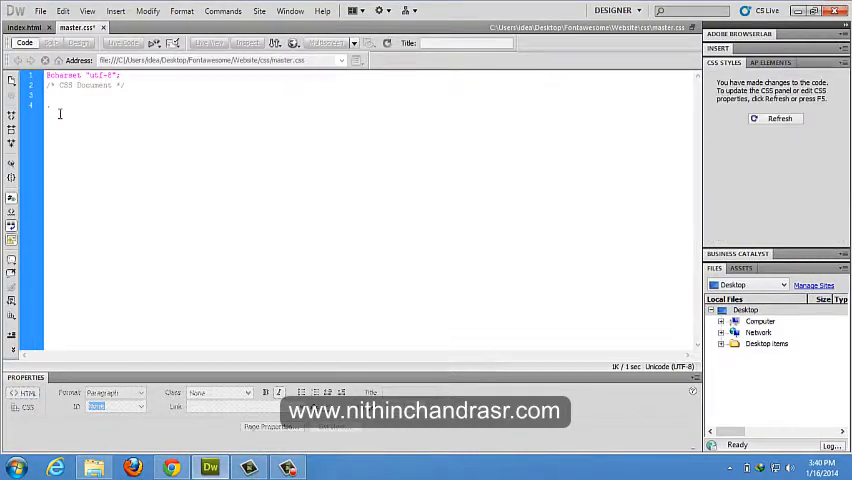
# Step: Write a .fa-5x rule with font-size:150px in master.css, then return to index.html
pyautogui.write('.fa-5x')
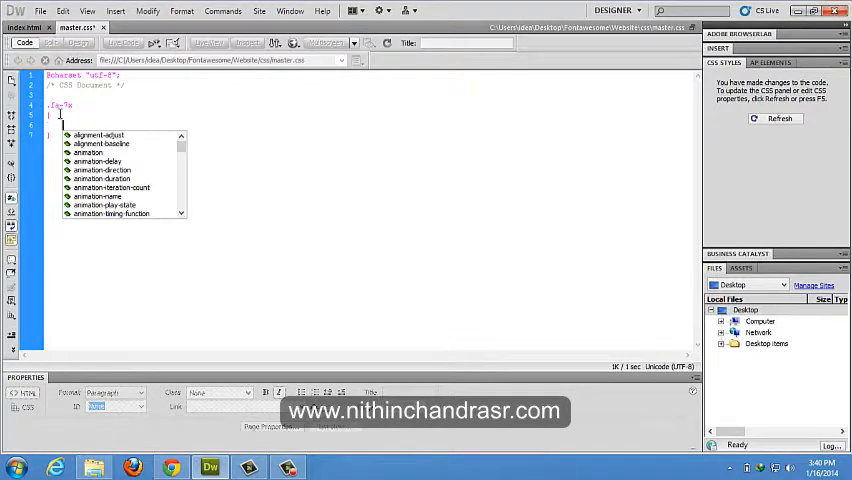
pyautogui.write('font-size:150p')
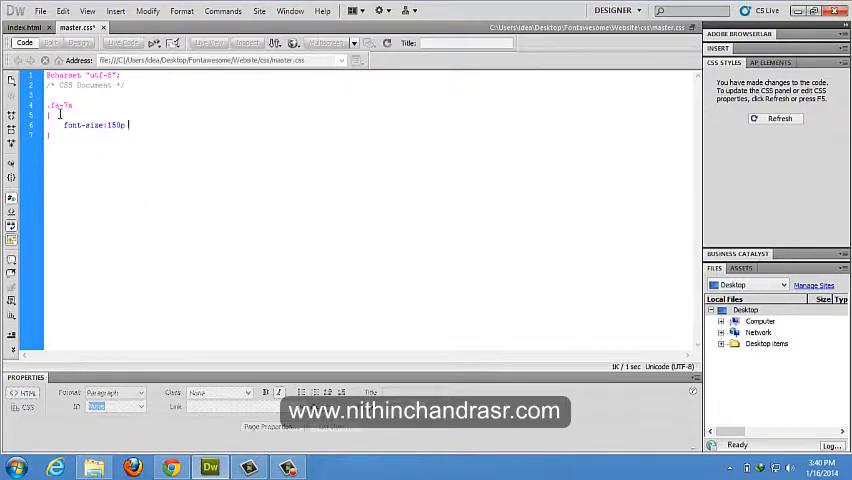
pyautogui.write('x')
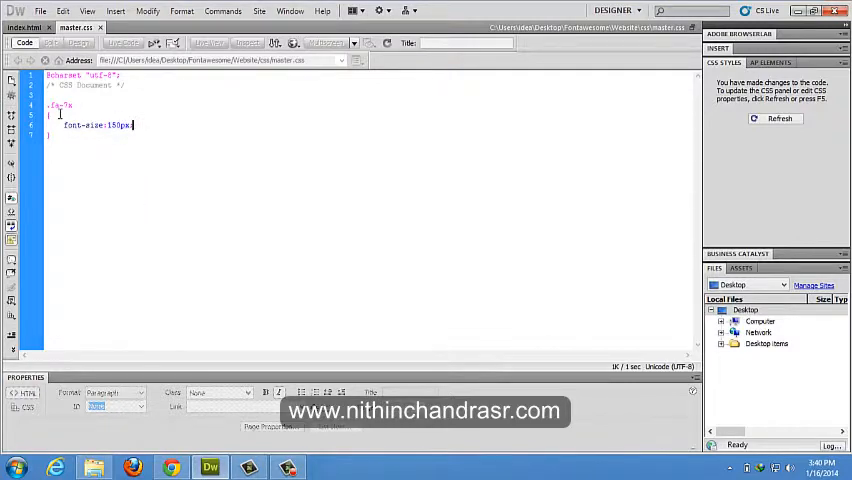
pyautogui.click(28, 27)
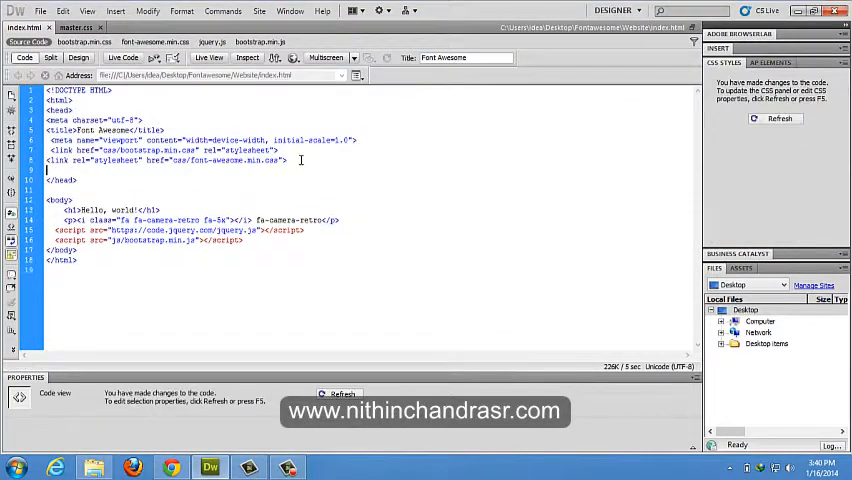
# Step: Add a link to css/master.css below the Font Awesome stylesheet link
pyautogui.write('<')
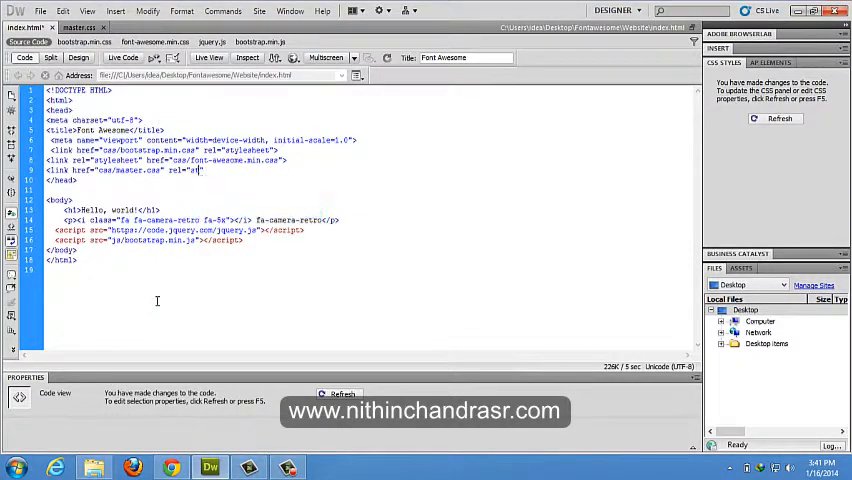
pyautogui.write('t')
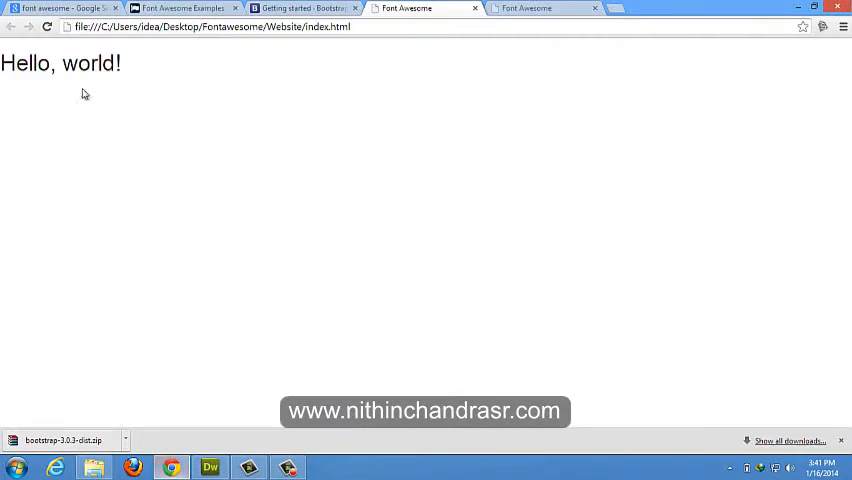
# Step: Reload the second index.html tab in Chrome to see the 150px camera icon
pyautogui.click(47, 27)
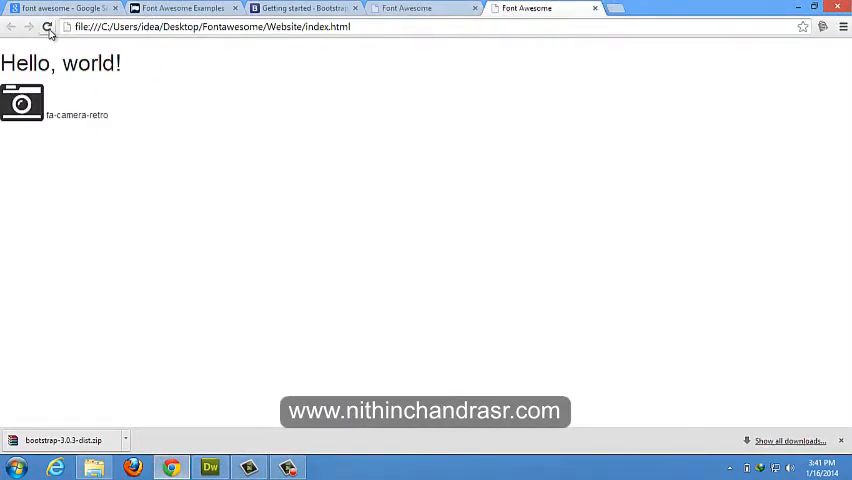
pyautogui.click(47, 27)
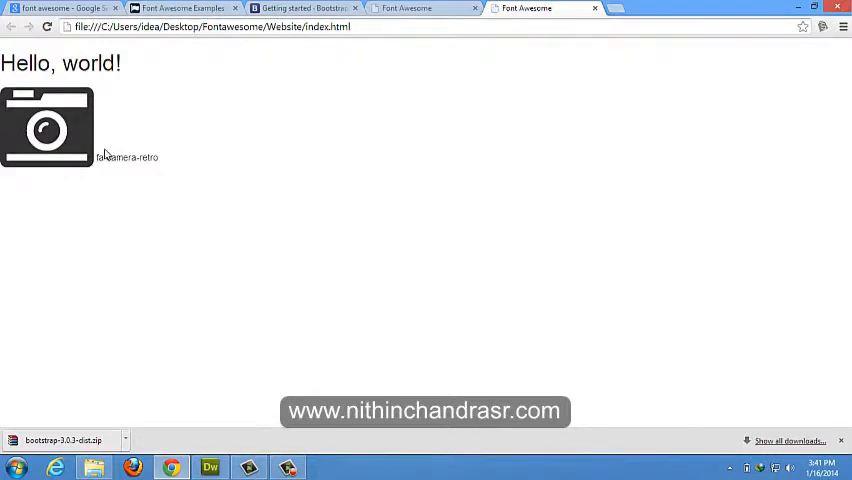
pyautogui.click(209, 467)
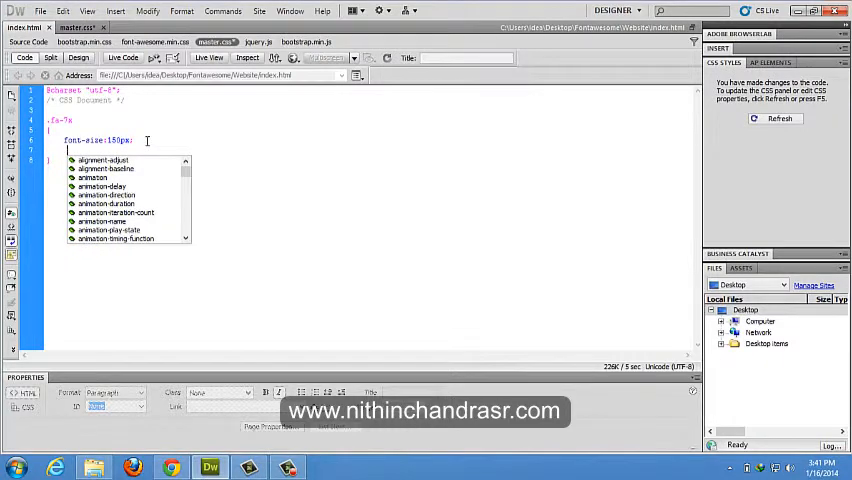
# Step: Give the icon rule in master.css an orange color of #FF3300
pyautogui.write('color:')
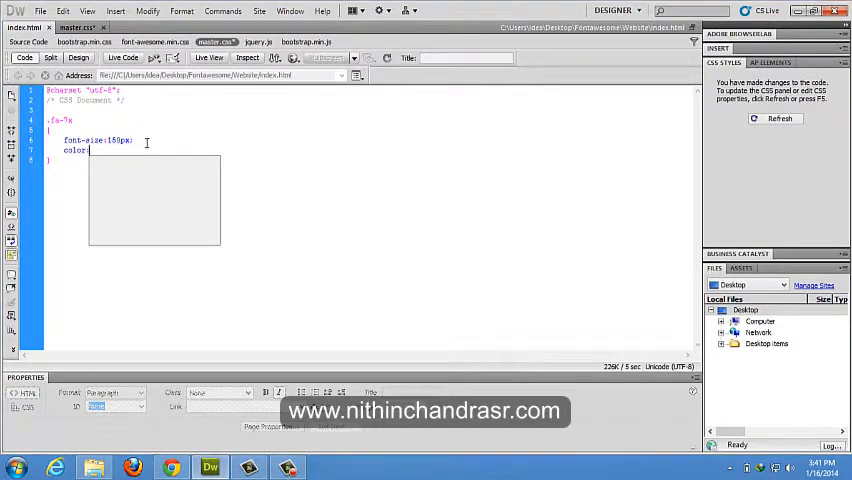
pyautogui.click(95, 150)
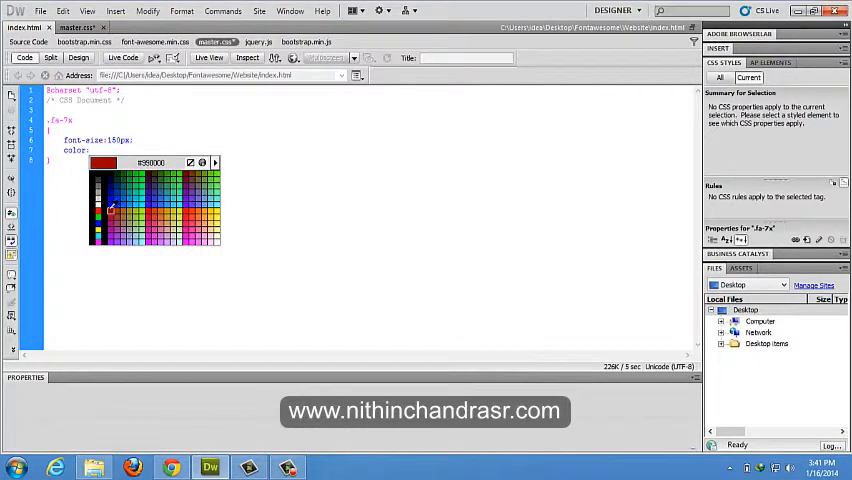
pyautogui.click(195, 215)
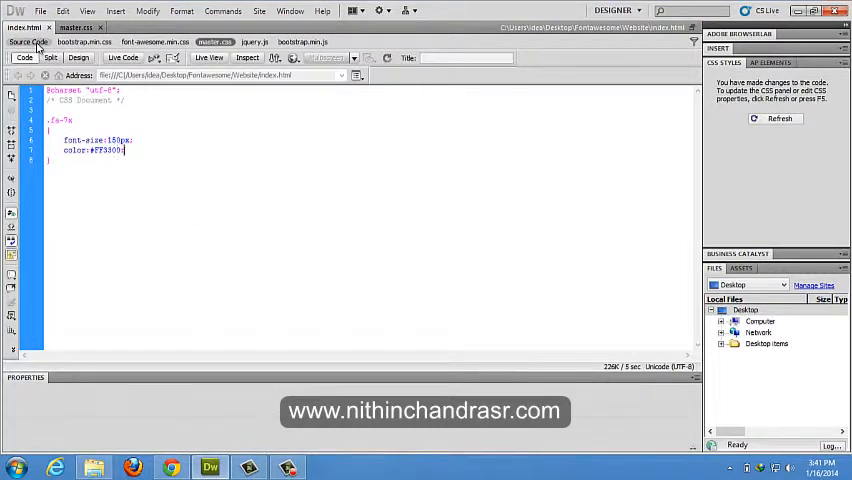
# Step: Find the fa-spinner line in the Spinning Icons section of the Font Awesome Examples page
pyautogui.click(170, 467)
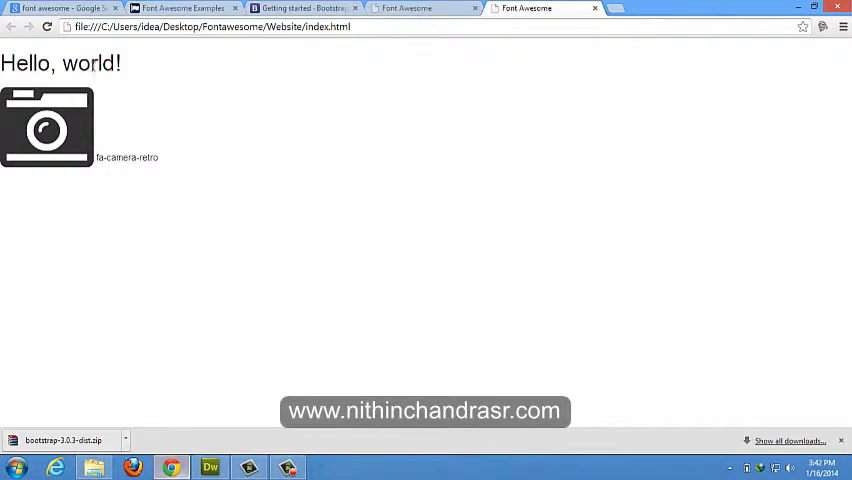
pyautogui.click(47, 27)
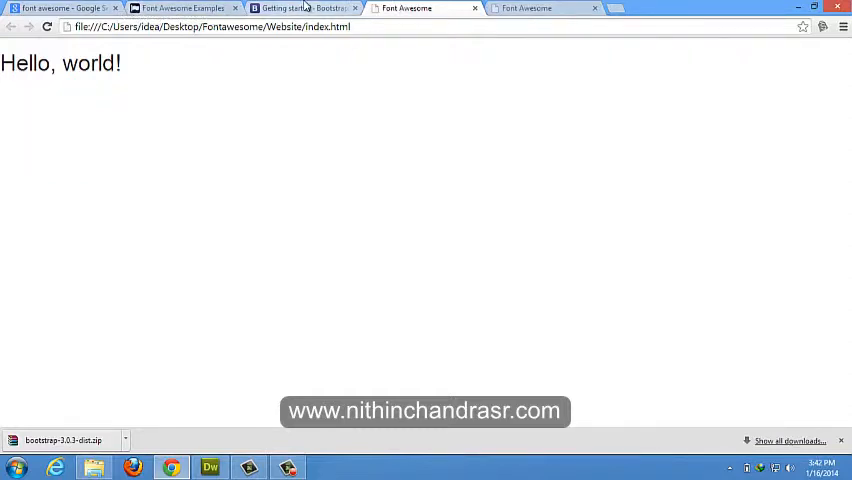
pyautogui.click(300, 8)
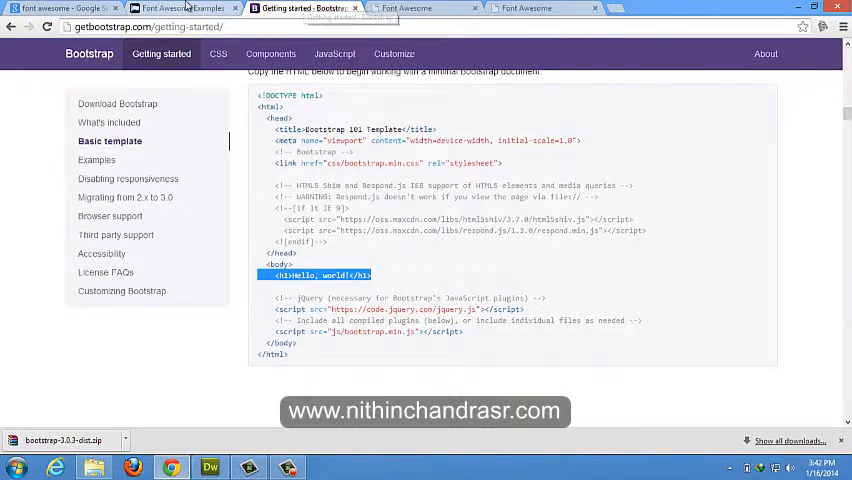
pyautogui.click(180, 8)
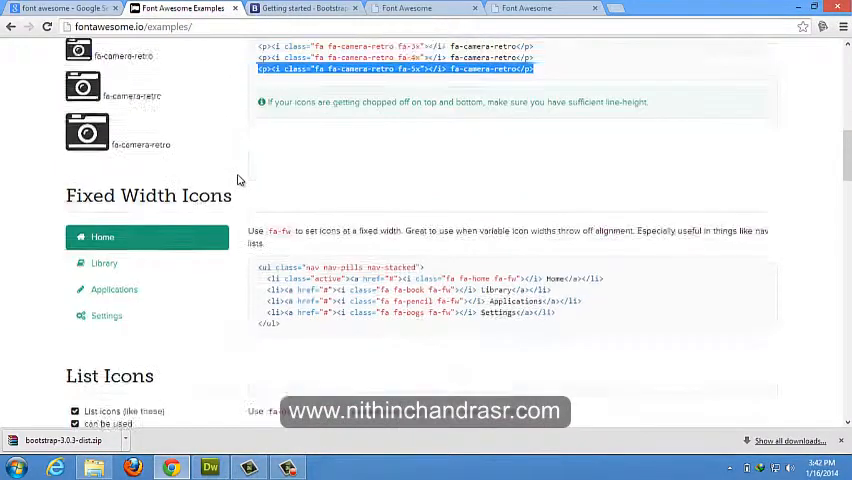
pyautogui.scroll(-3)
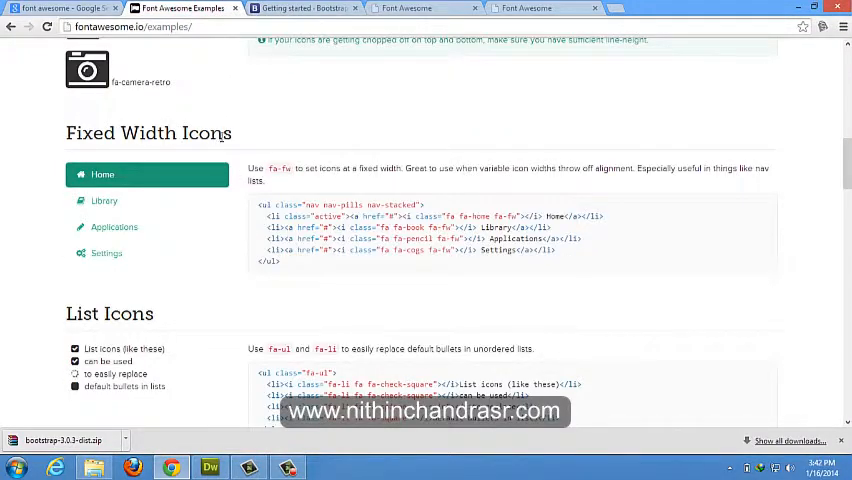
pyautogui.scroll(-3)
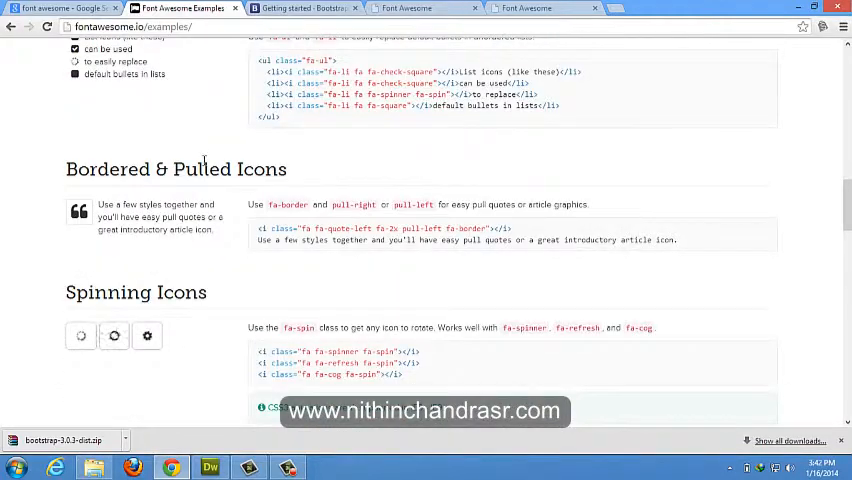
pyautogui.doubleClick(135, 292)
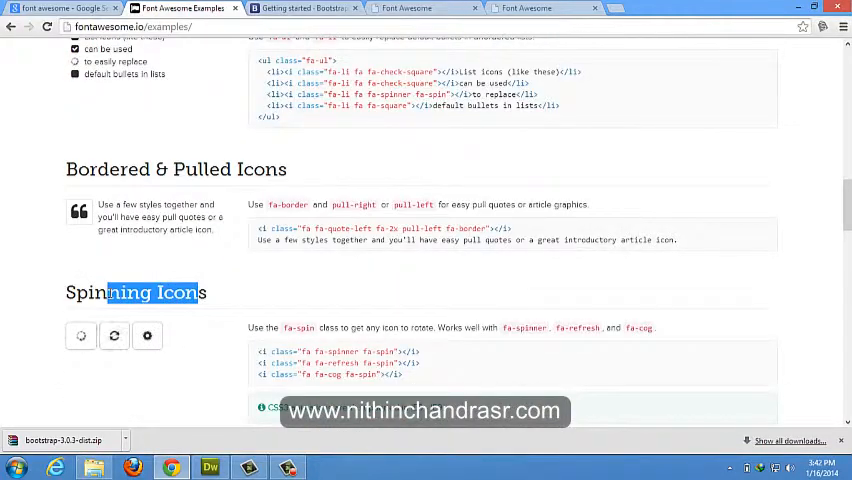
pyautogui.scroll(-3)
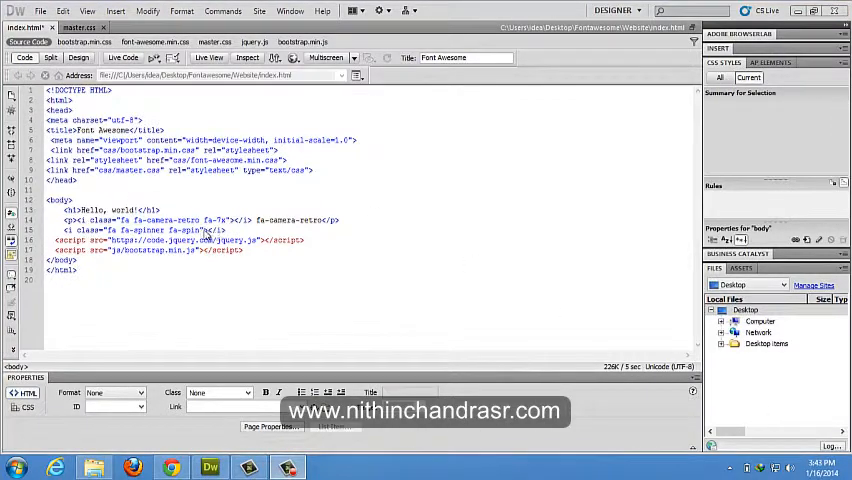
pyautogui.moveTo(210, 255)
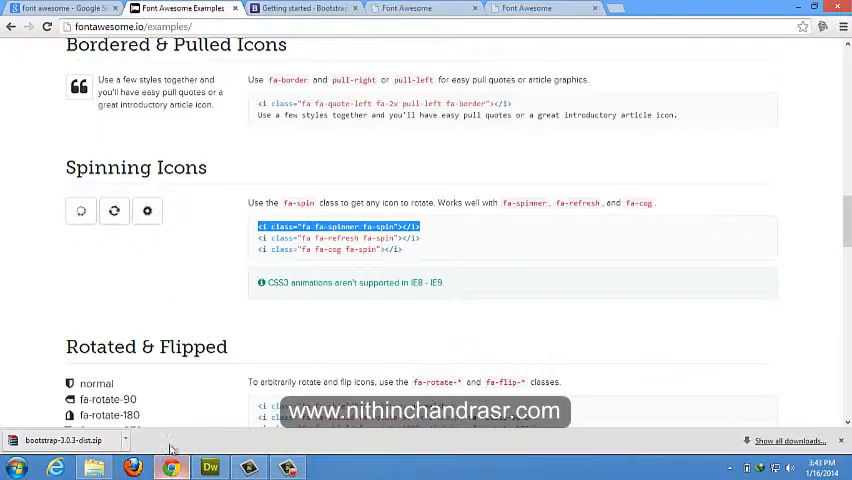
# Step: Reload index.html in Chrome to show the orange camera icon with the spinner beneath
pyautogui.click(525, 8)
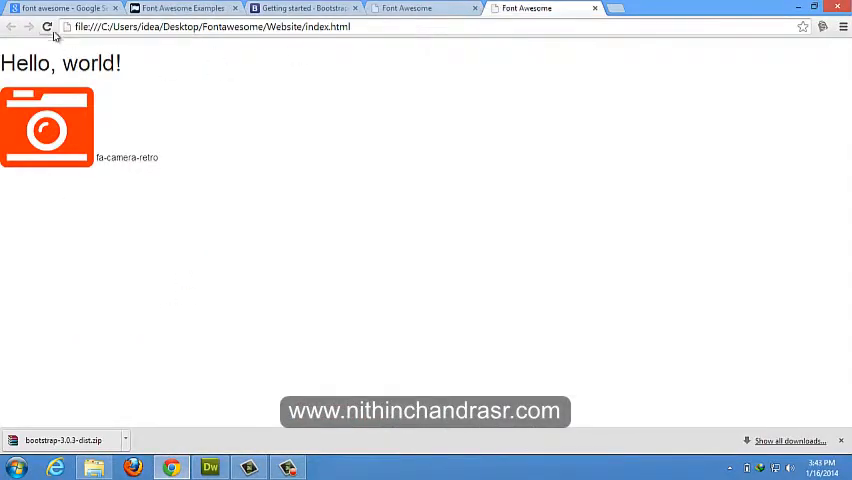
pyautogui.click(46, 27)
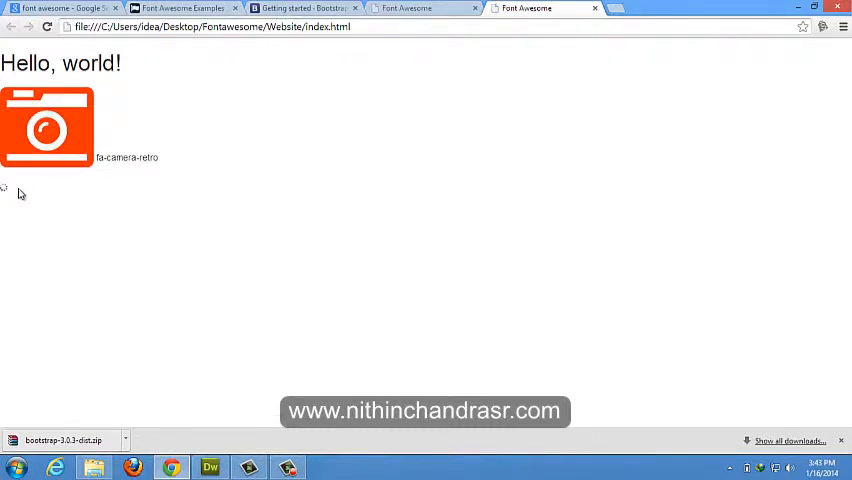
pyautogui.moveTo(225, 63)
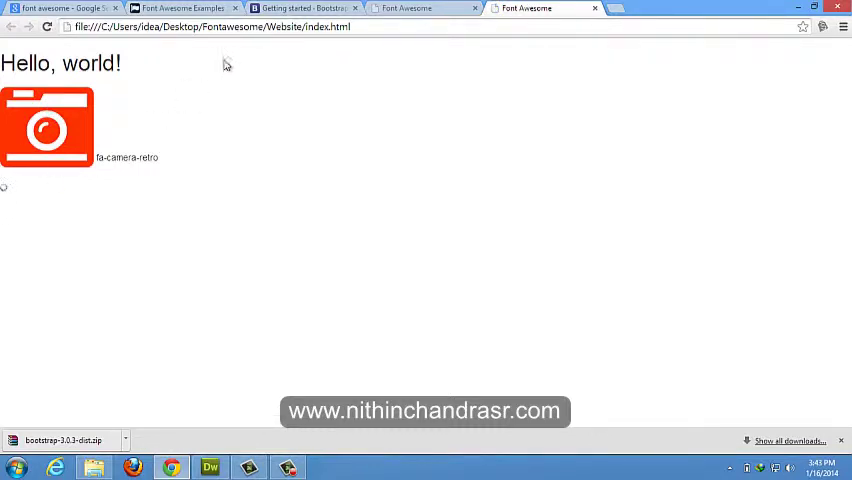
# Step: Review the Rotated & Flipped and Stacked Icons examples on the Font Awesome Examples page
pyautogui.click(180, 8)
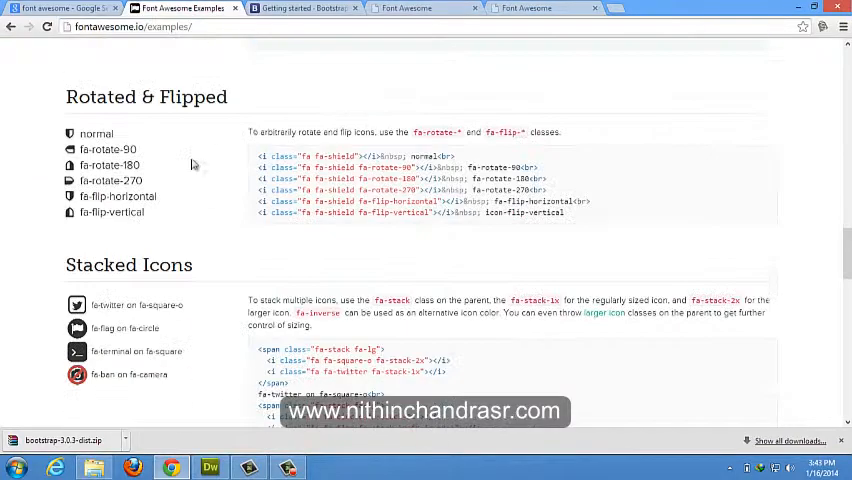
pyautogui.scroll(-3)
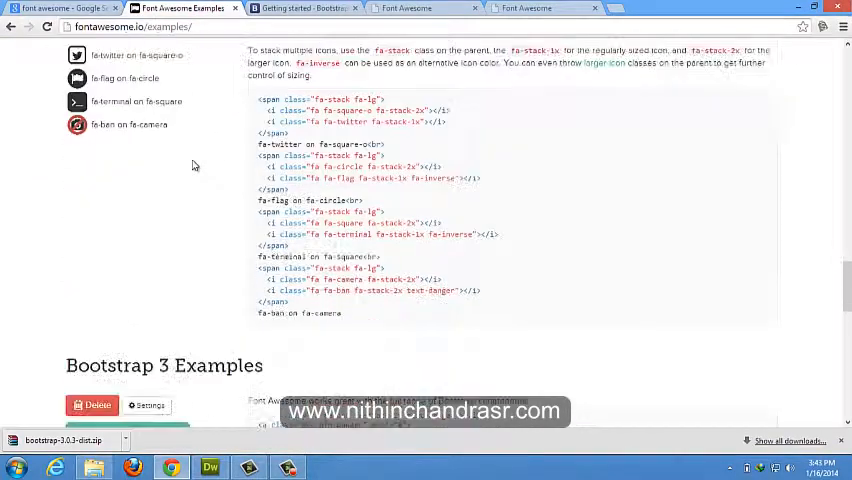
pyautogui.scroll(3)
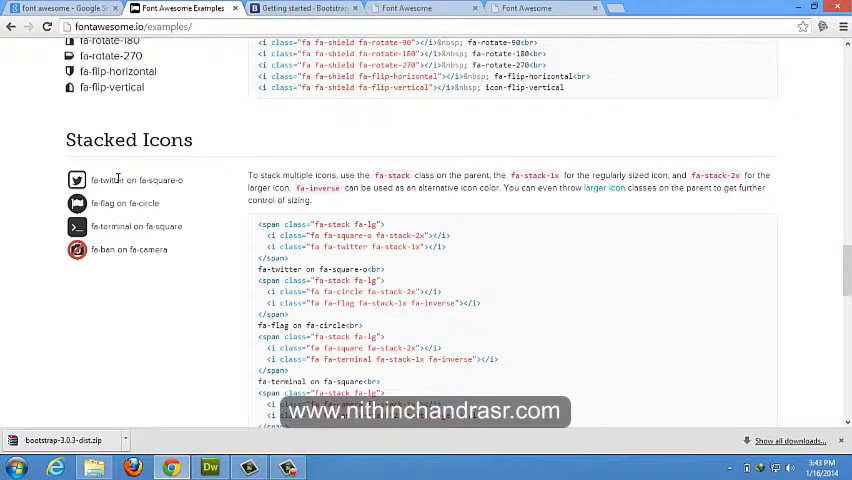
pyautogui.scroll(-3)
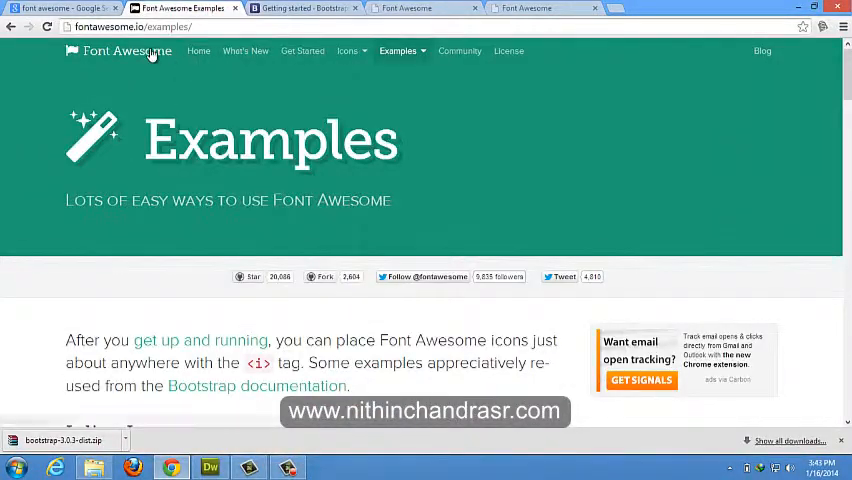
# Step: Return to the Font Awesome home page and scroll through it
pyautogui.click(127, 51)
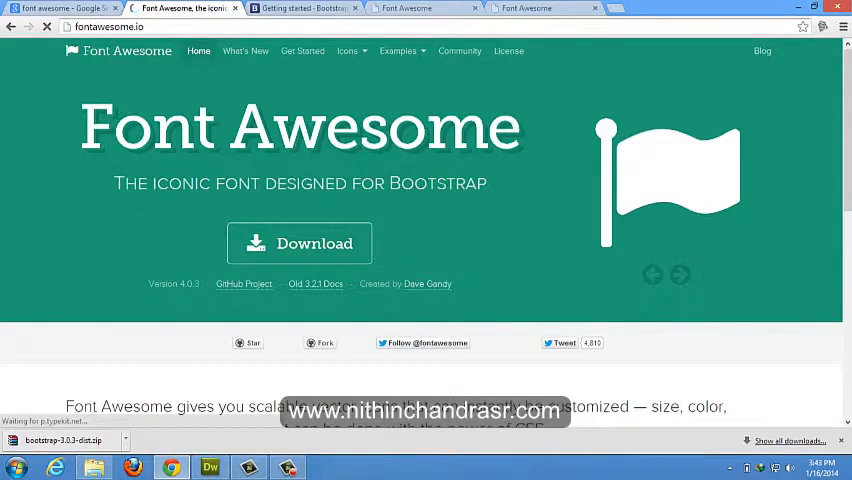
pyautogui.scroll(-3)
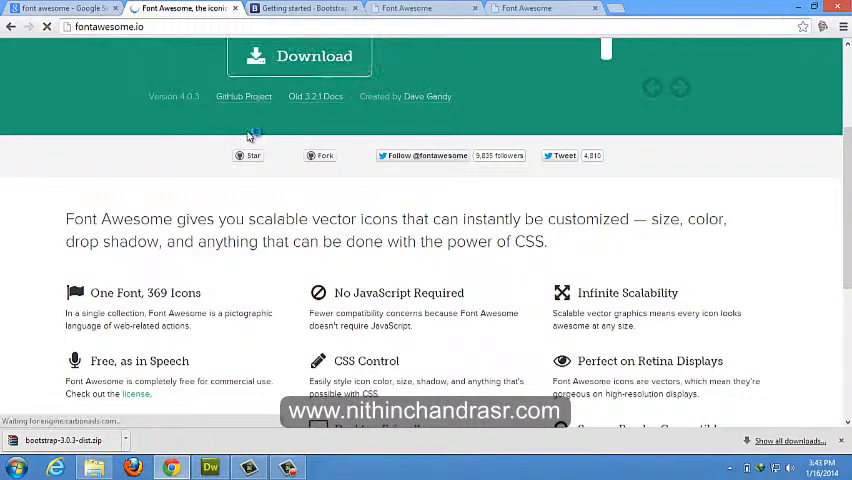
pyautogui.scroll(3)
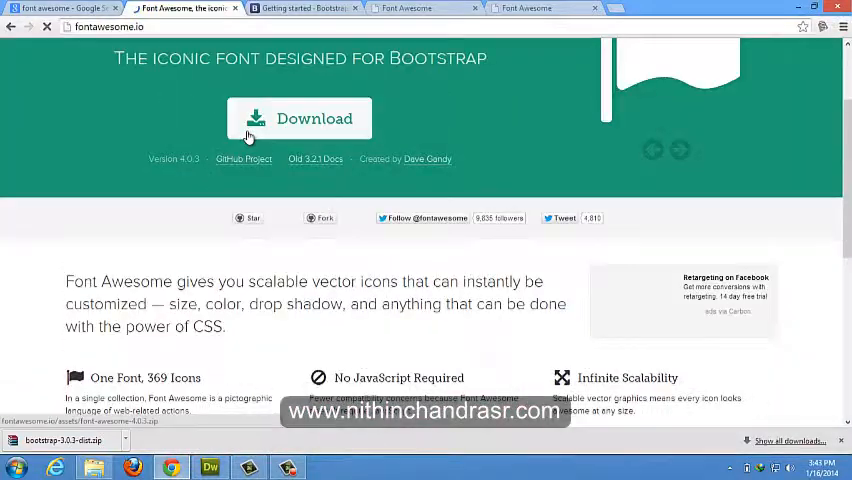